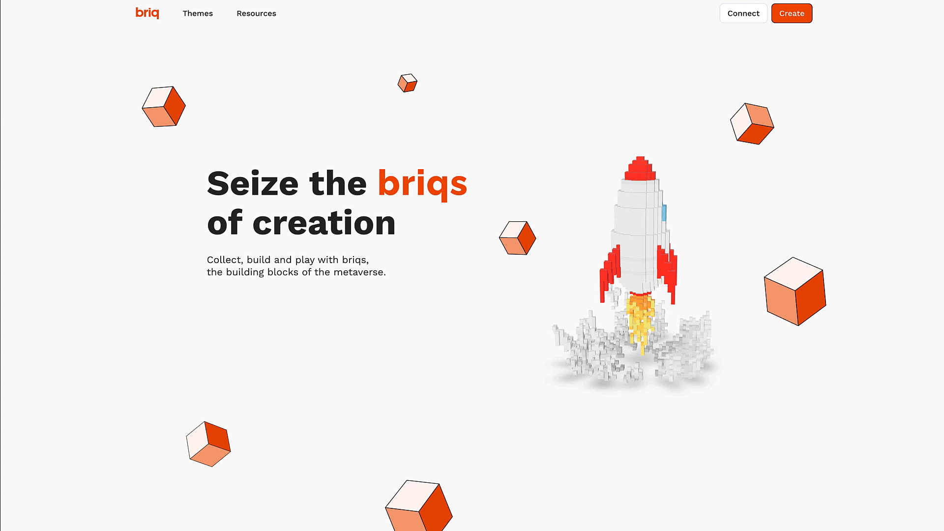
mouse_move(629, 276)
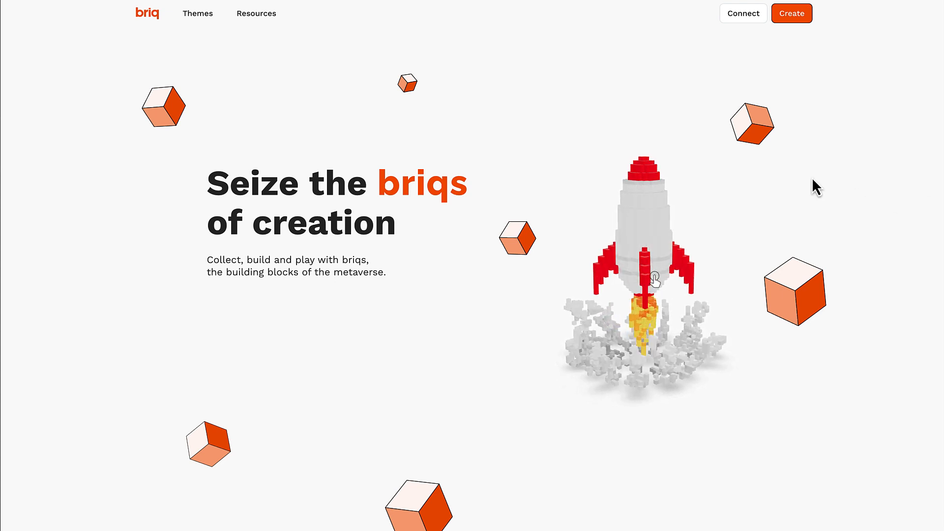
mouse_move(742, 13)
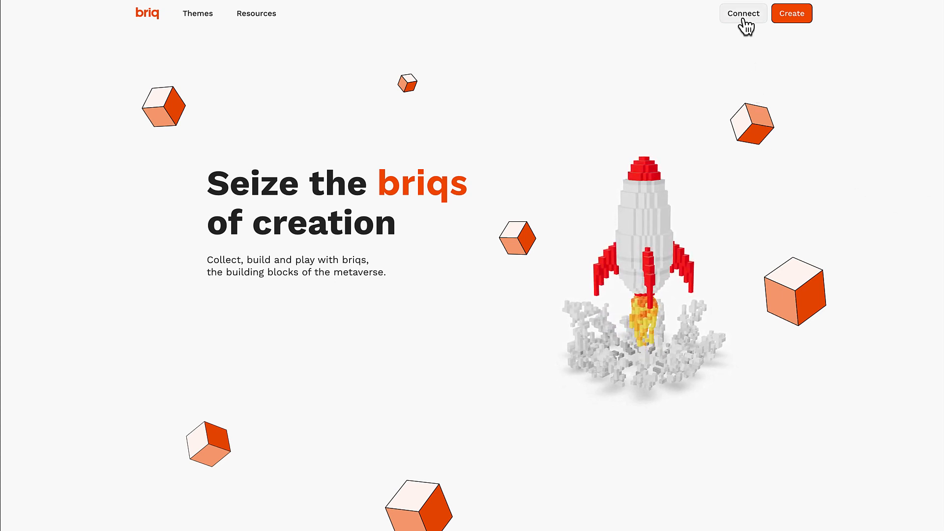
Connect the Braavos wallet to briq, approving the add-hardware-signer transaction and passing the Swap Token screen
left_click(742, 13)
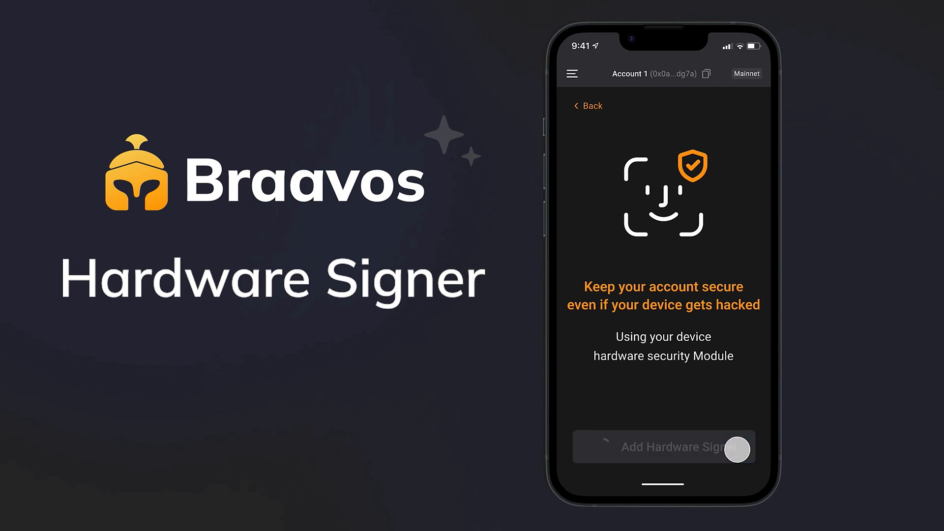
left_click(662, 446)
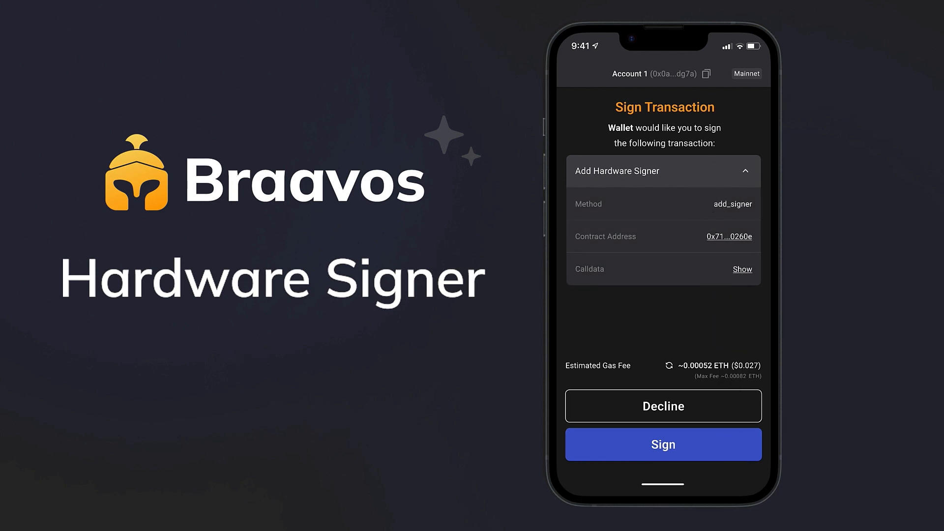
left_click(662, 444)
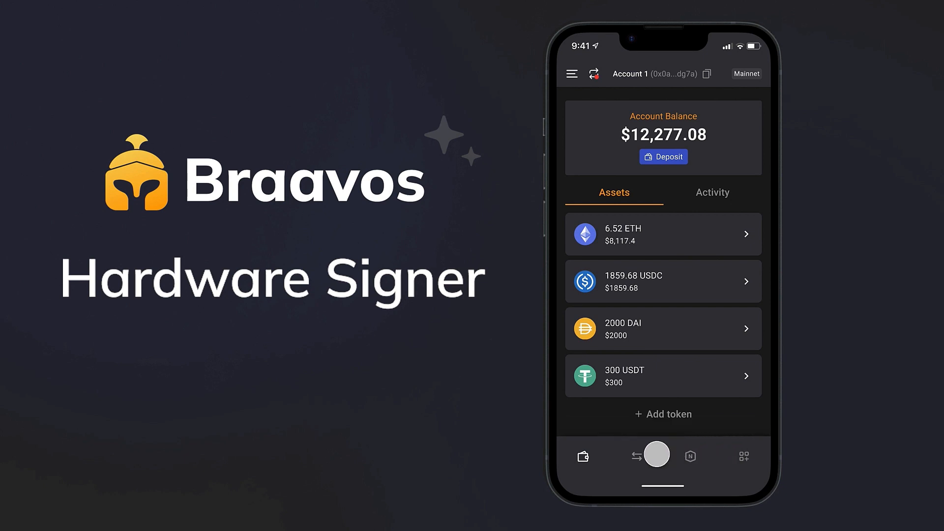
left_click(641, 455)
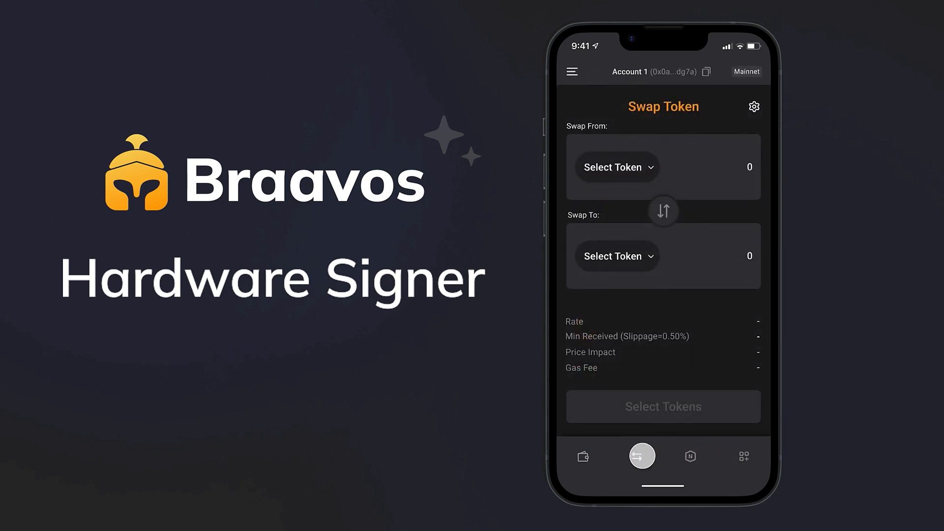
left_click(616, 167)
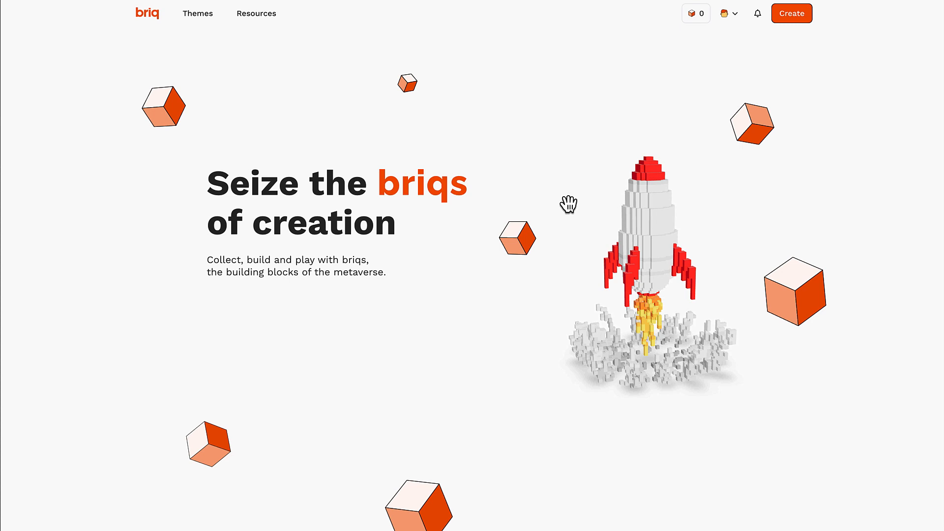
mouse_move(735, 74)
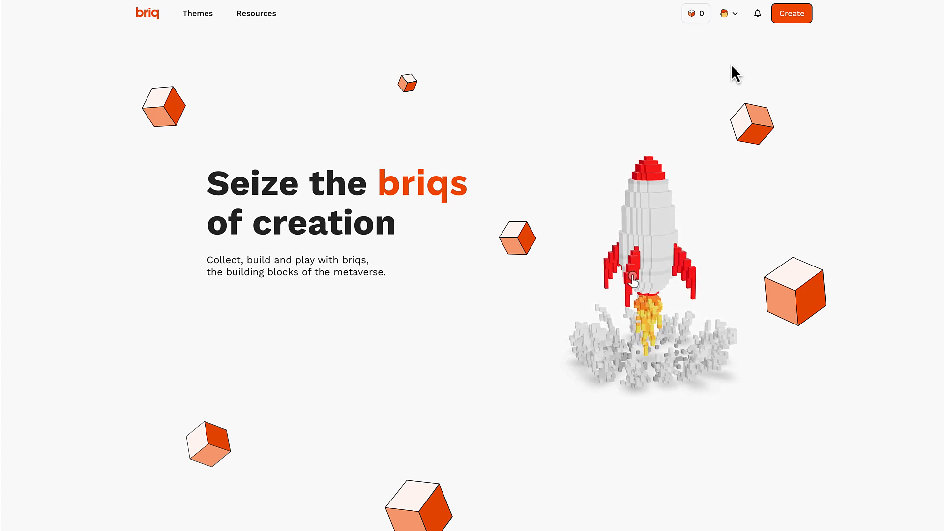
Go to briq's Themes page listing Starknet Planet and a coming-soon card
left_click(197, 13)
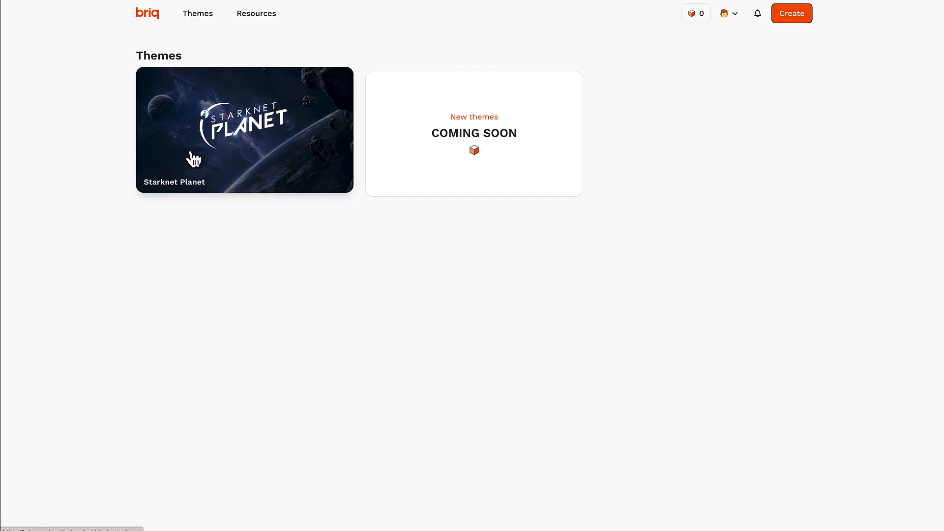
Browse the Starknet Planet theme page down through Waves 1–3 to the FAQ
left_click(244, 130)
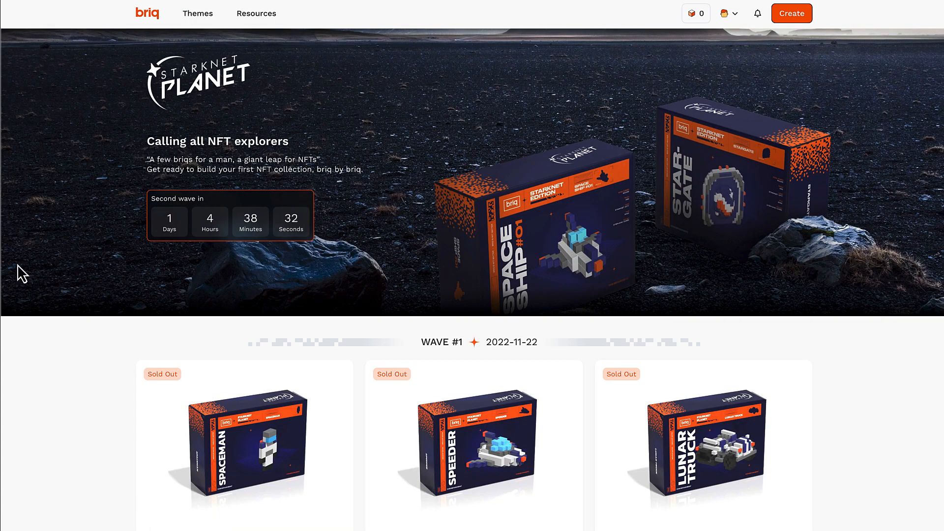
mouse_move(68, 311)
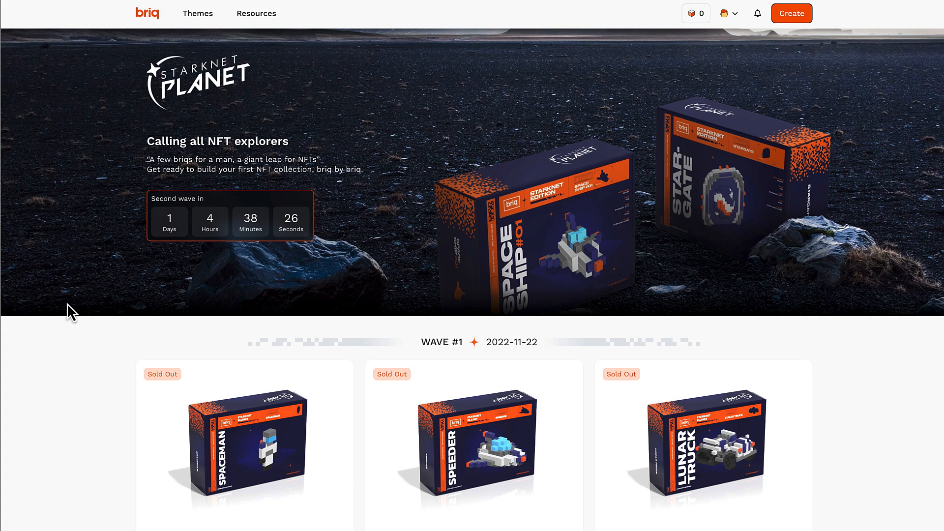
mouse_move(99, 305)
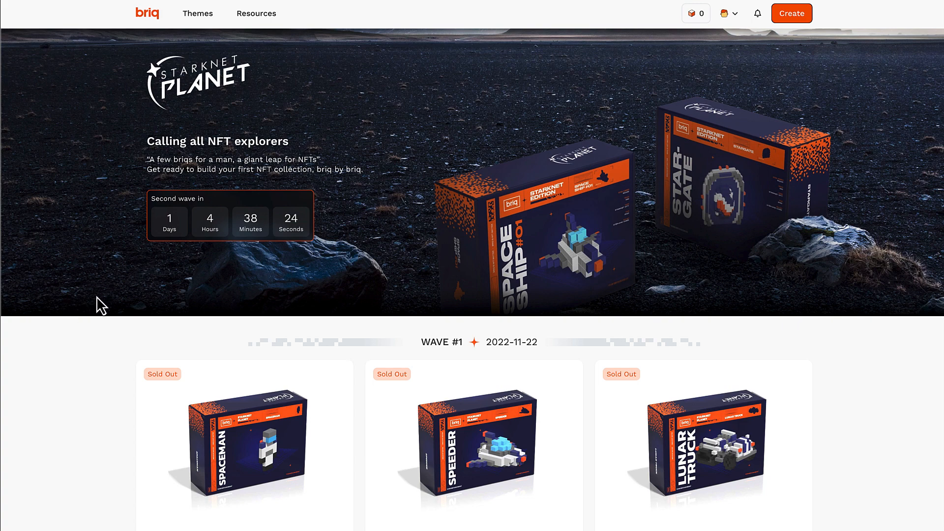
scroll("down", 3)
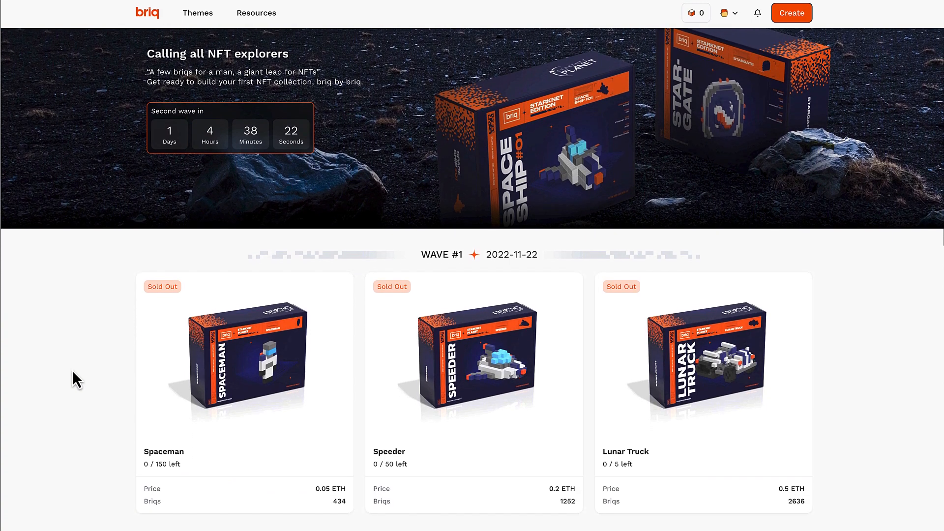
scroll("down", 3)
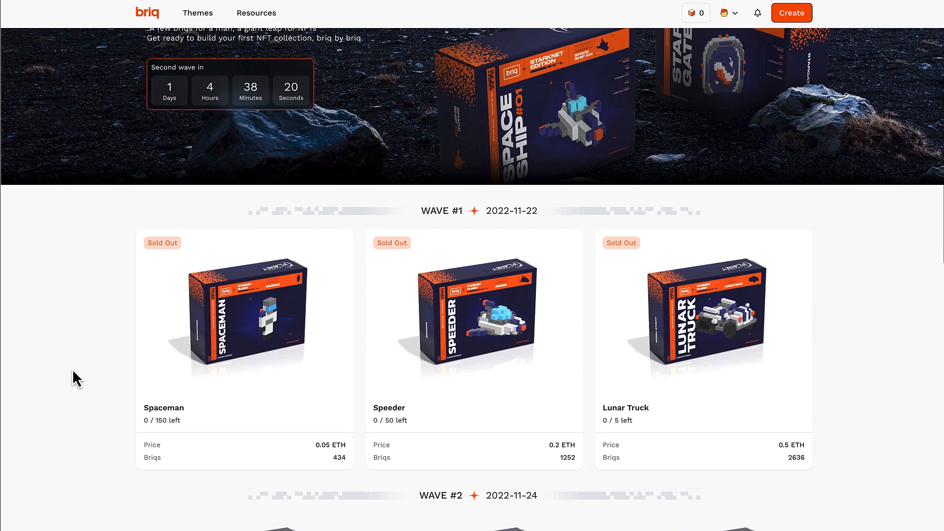
scroll("down", 3)
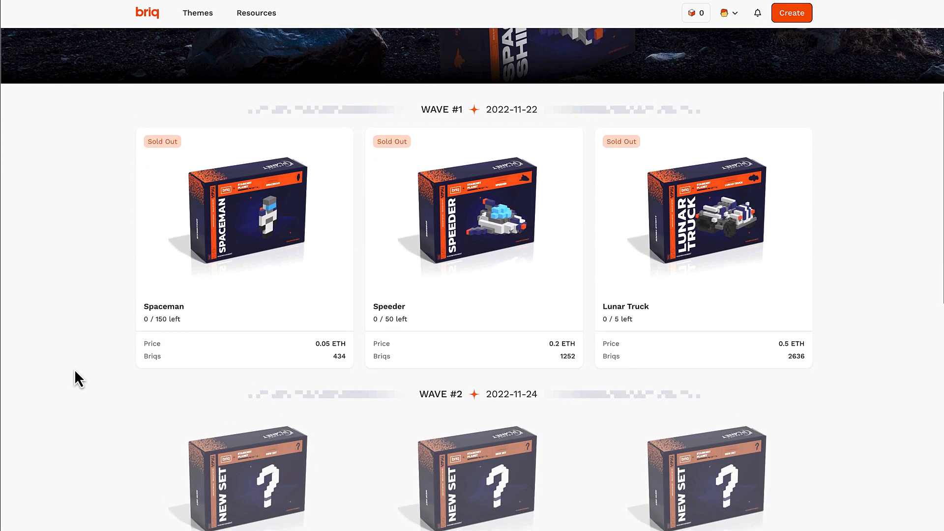
scroll("down", 3)
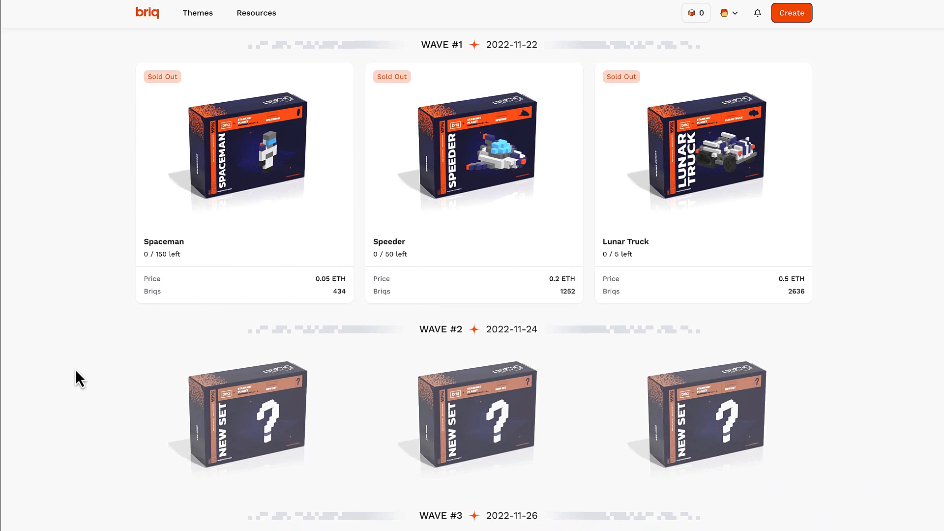
scroll("down", 3)
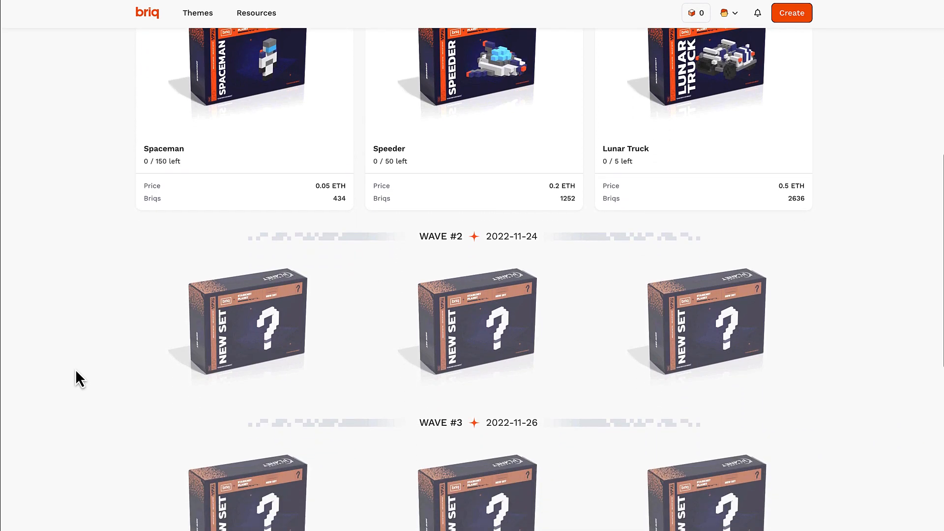
scroll("down", 3)
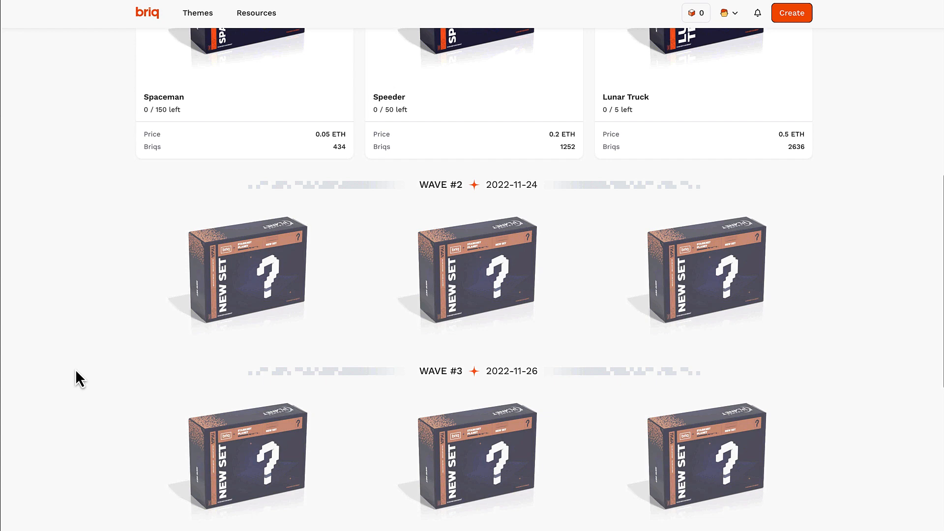
scroll("down", 3)
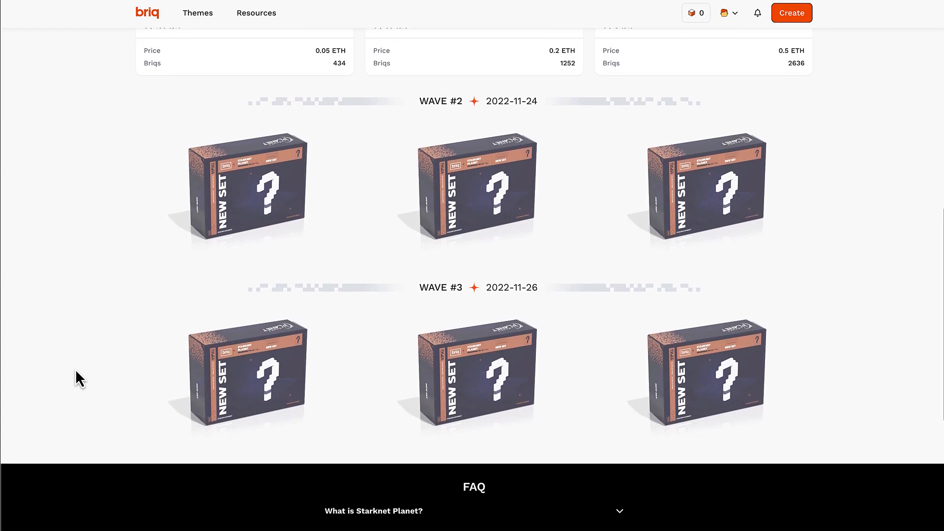
scroll("down", 3)
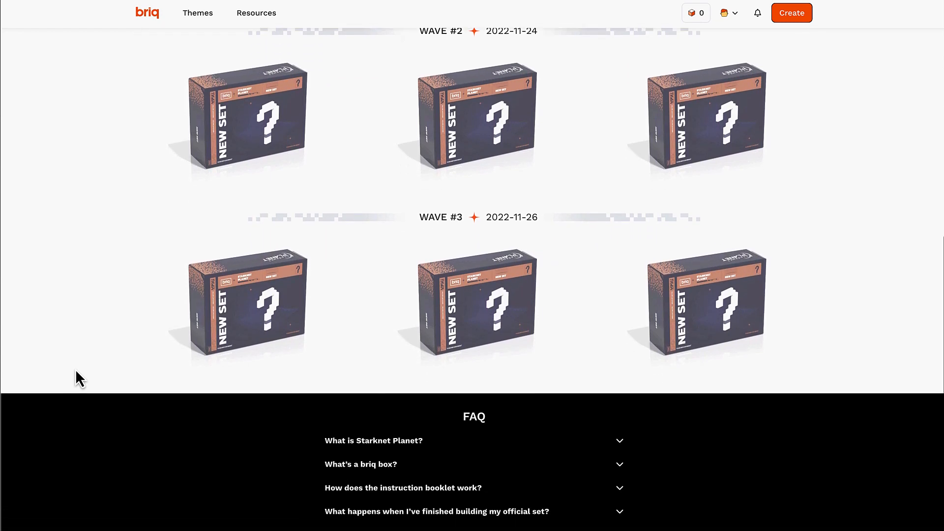
scroll("down", 3)
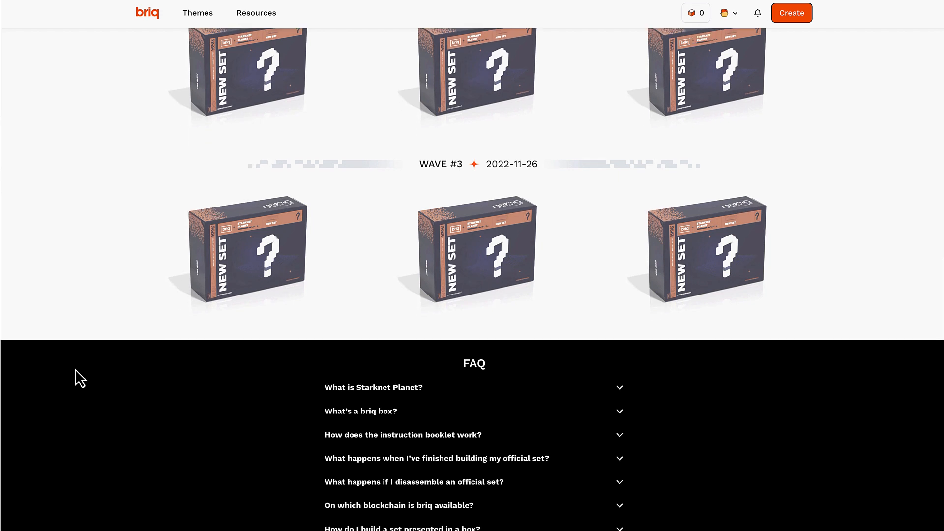
scroll("down", 3)
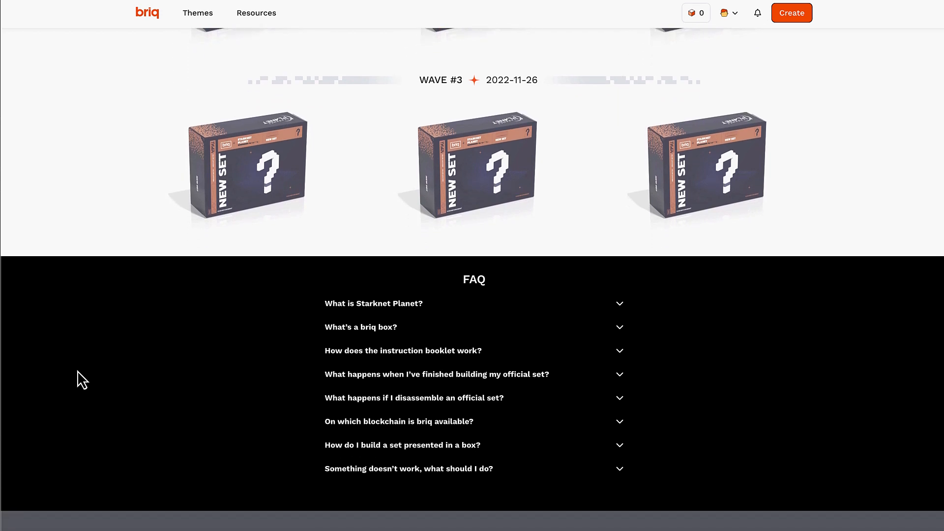
mouse_move(318, 295)
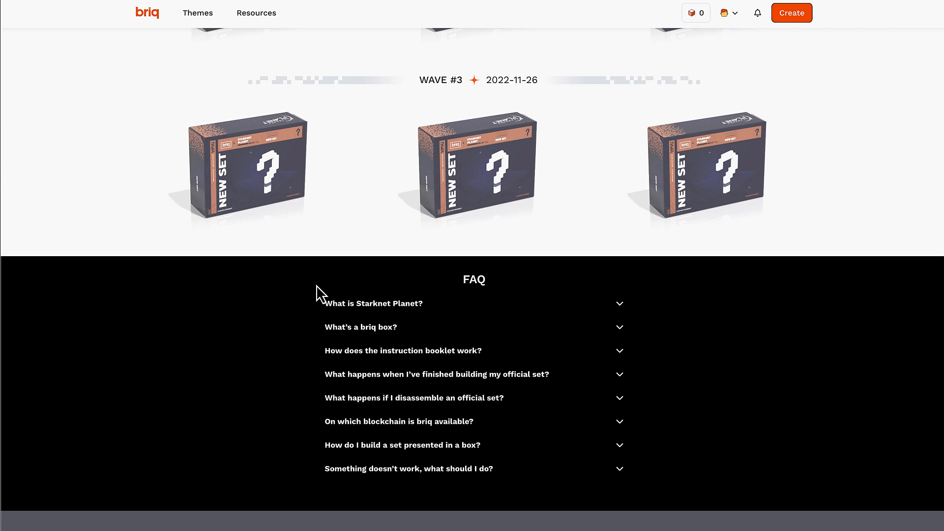
mouse_move(357, 286)
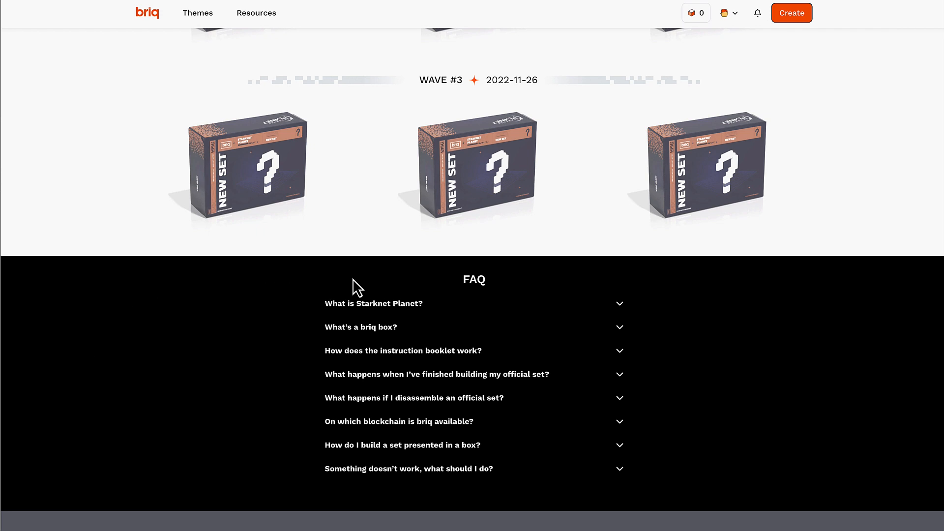
mouse_move(620, 312)
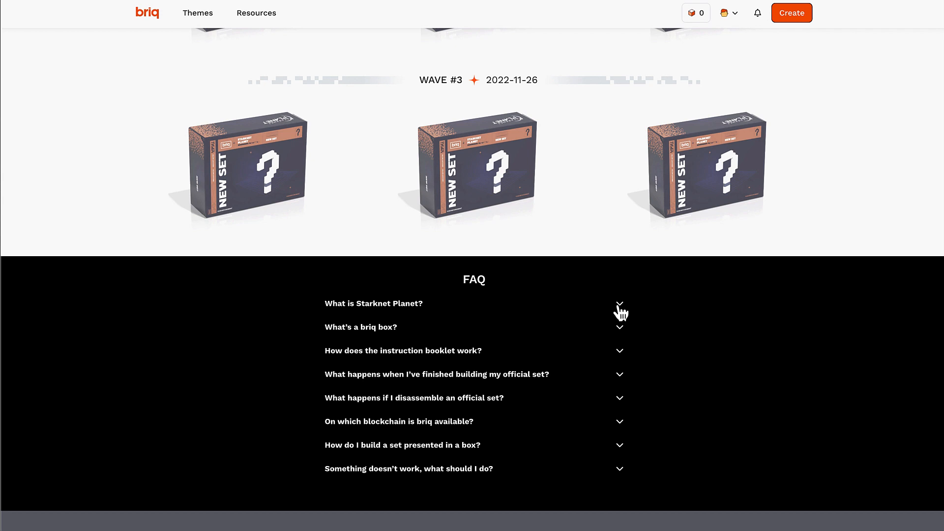
Expand all eight Starknet Planet FAQ answers on boxes, booklets, minting and Discord
left_click(618, 304)
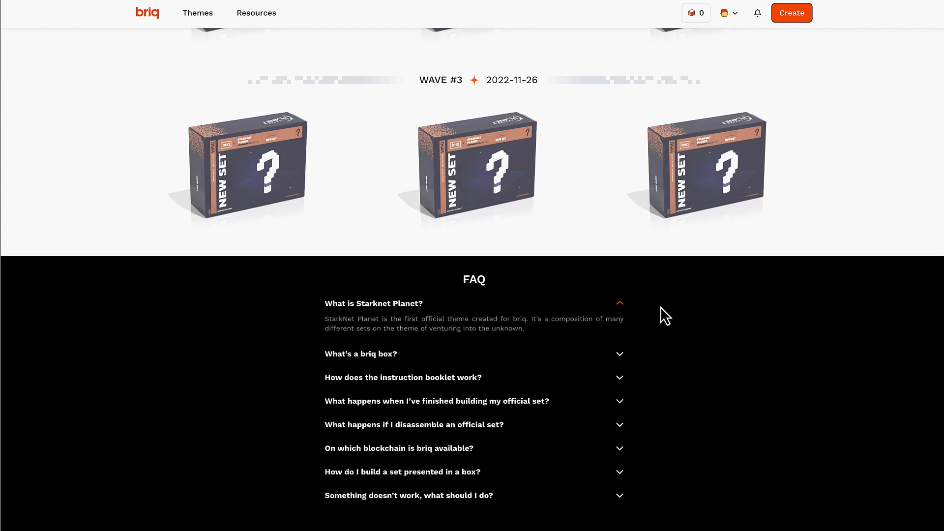
mouse_move(673, 359)
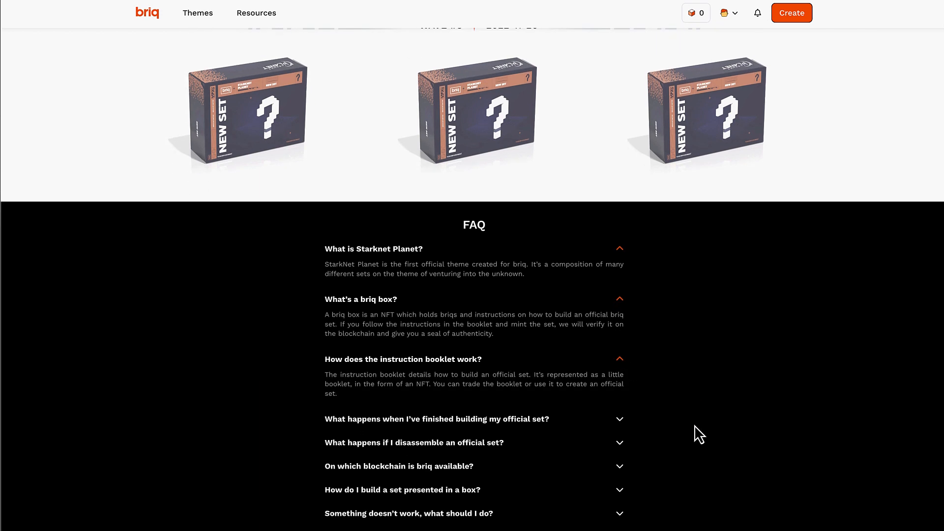
left_click(436, 419)
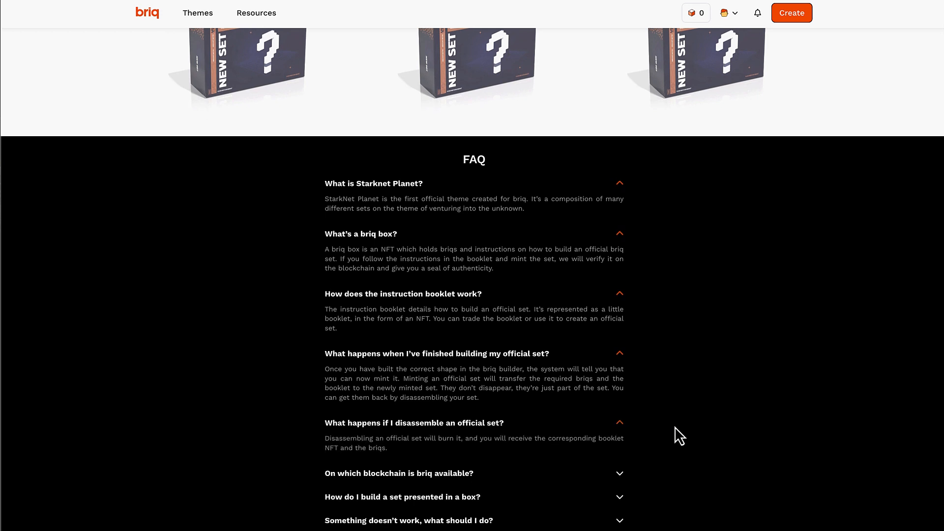
left_click(398, 472)
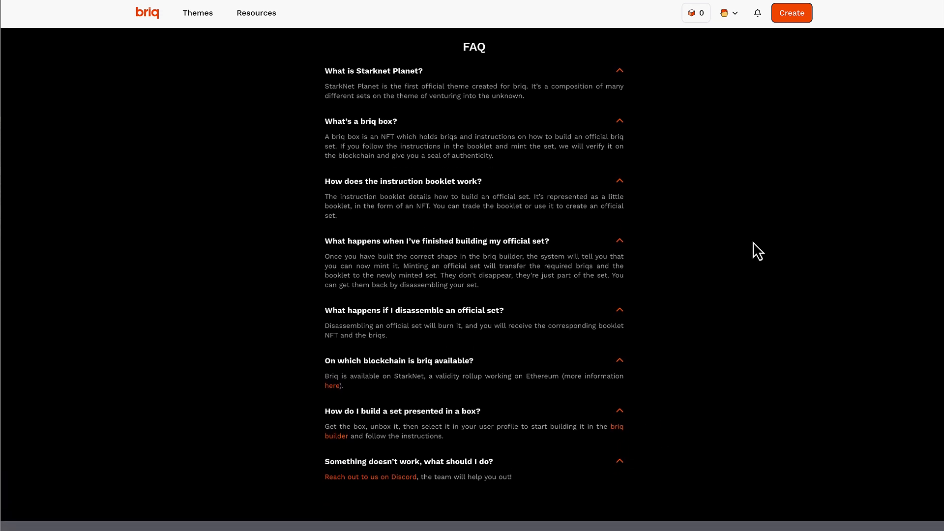
mouse_move(590, 57)
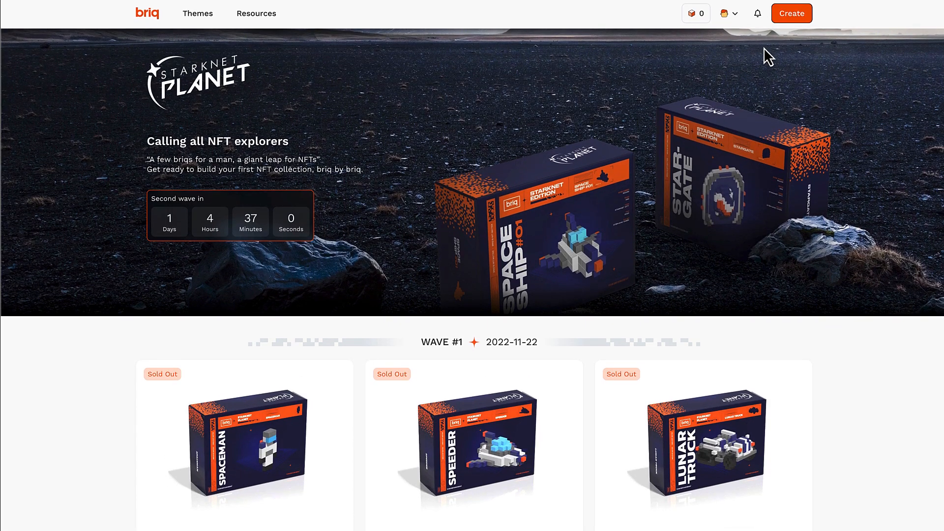
Go to My profile via the avatar menu, showing the owned Lunar Truck and Speeder boxes
left_click(728, 13)
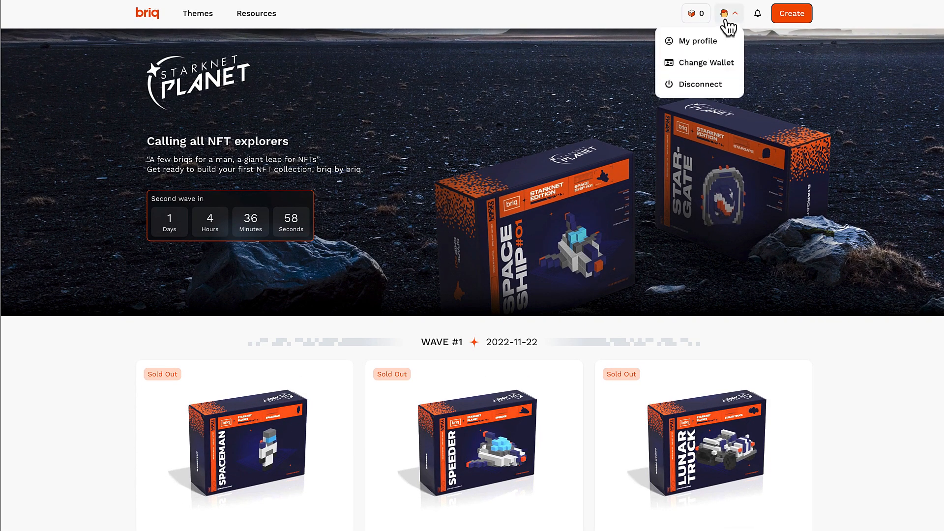
left_click(697, 41)
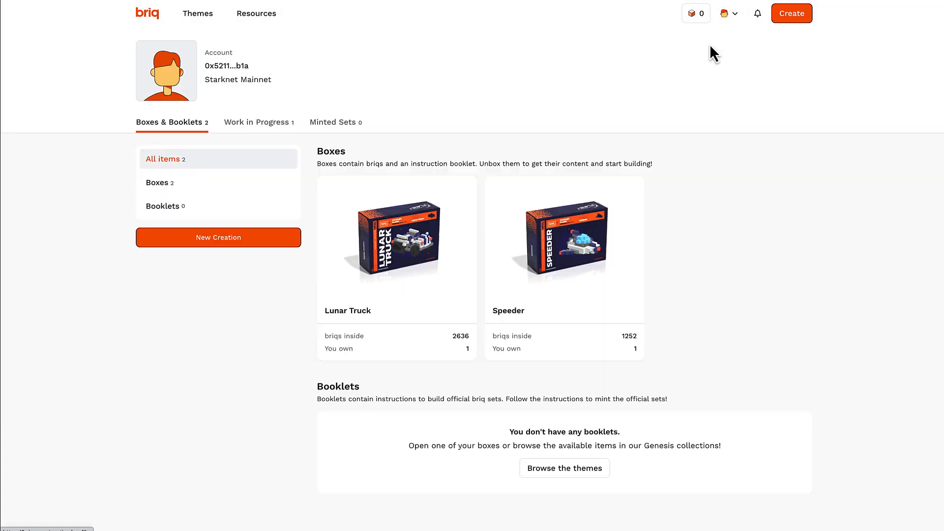
mouse_move(743, 148)
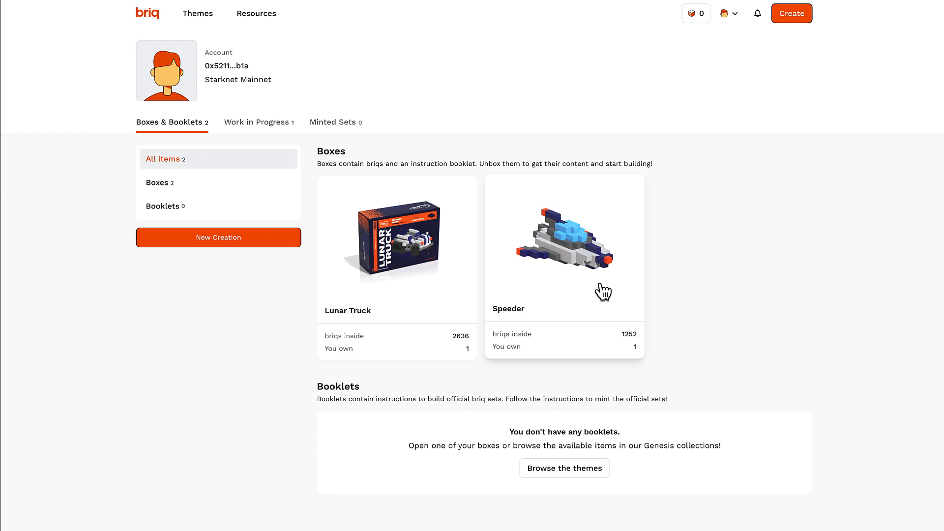
View the Speeder box's details, previewing its booklet and assembled model images
left_click(563, 249)
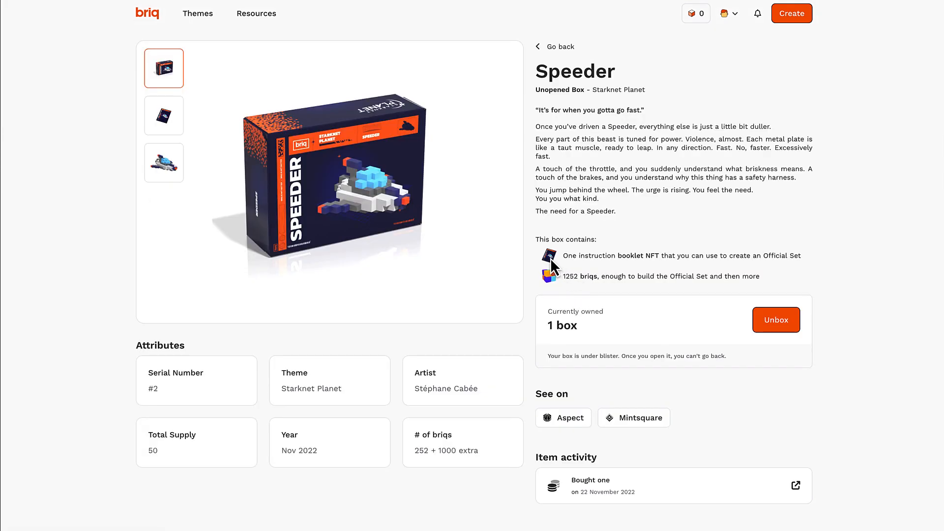
mouse_move(159, 36)
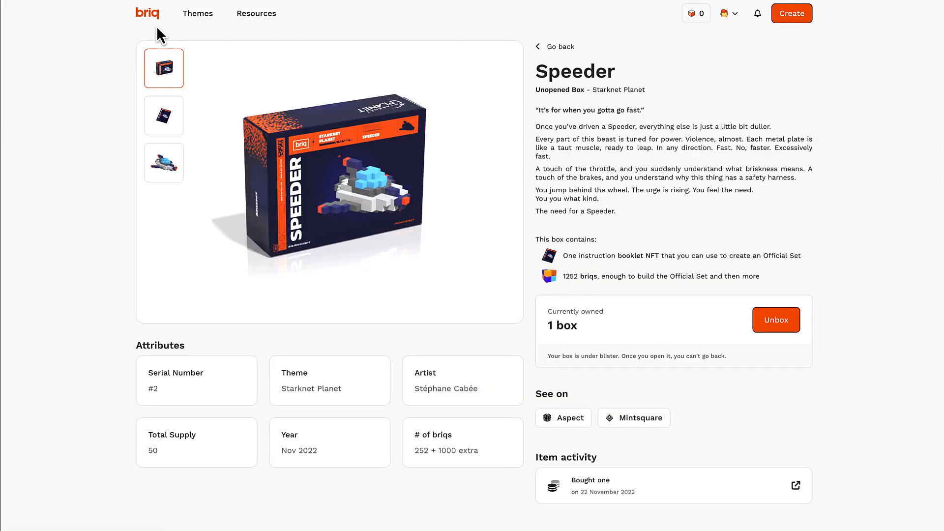
mouse_move(108, 118)
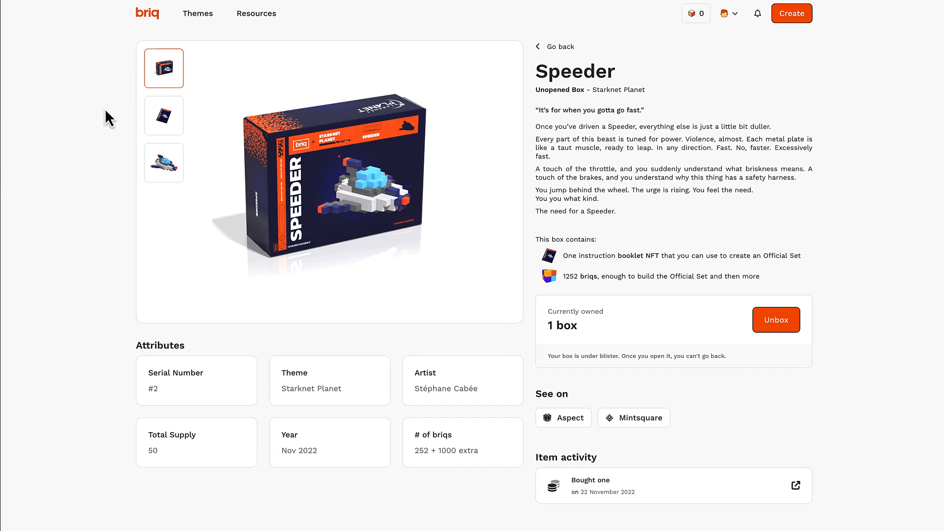
left_click(164, 115)
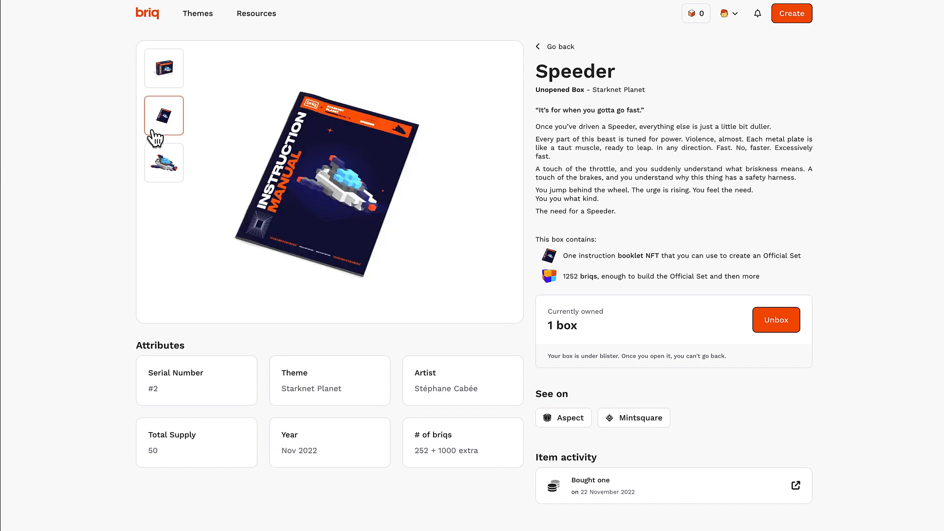
mouse_move(89, 173)
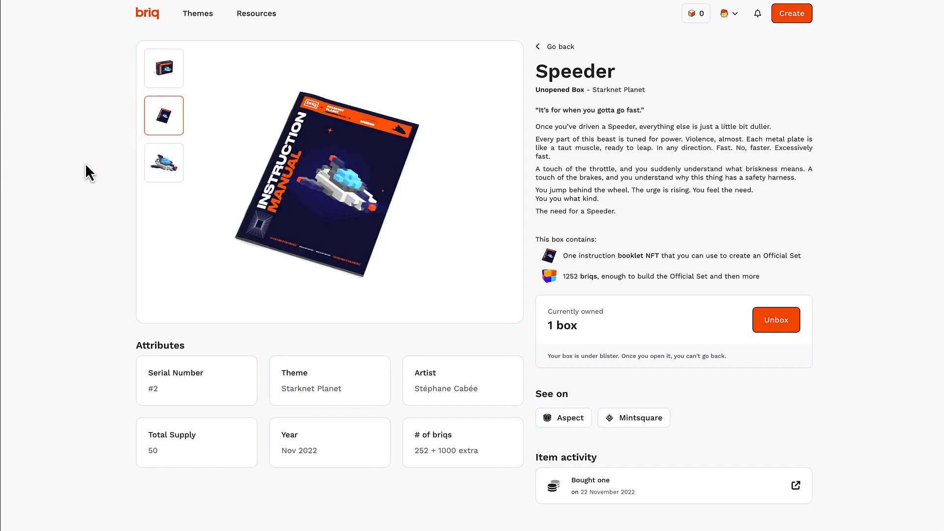
left_click(163, 163)
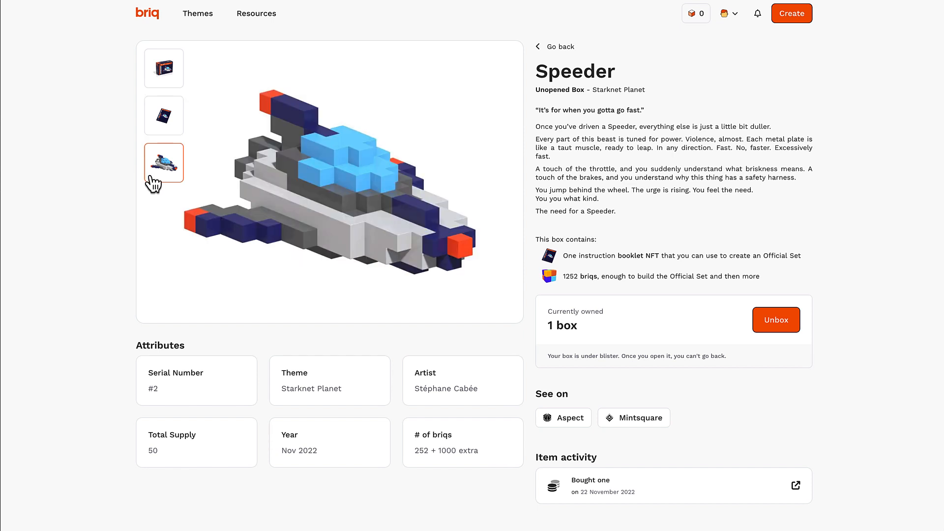
mouse_move(125, 38)
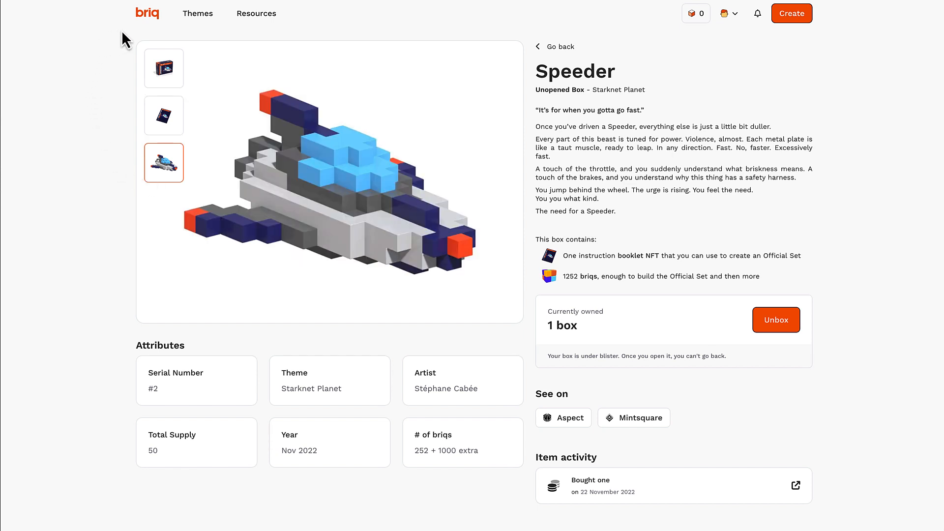
mouse_move(684, 47)
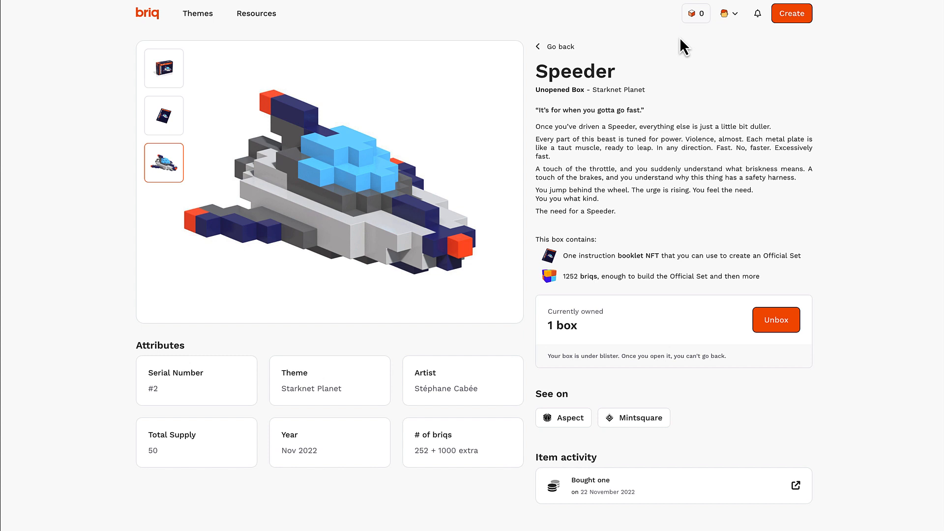
mouse_move(886, 125)
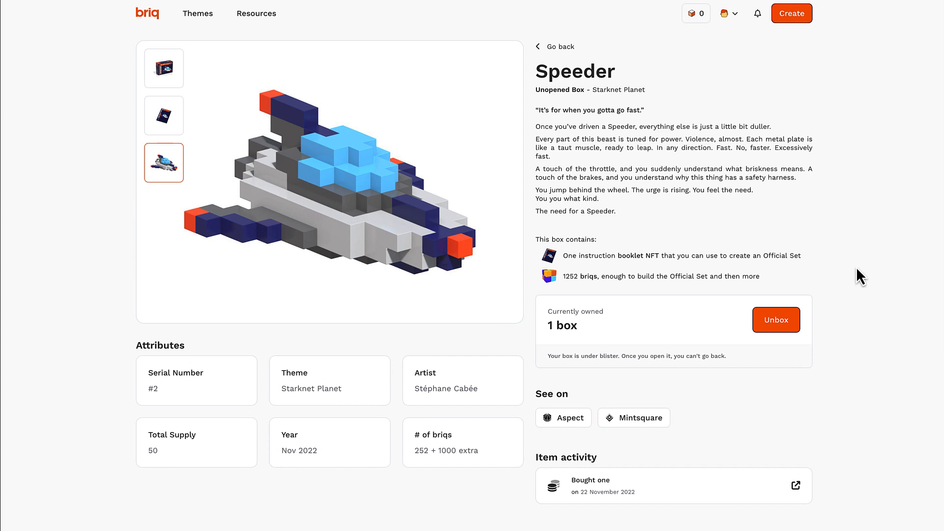
mouse_move(906, 286)
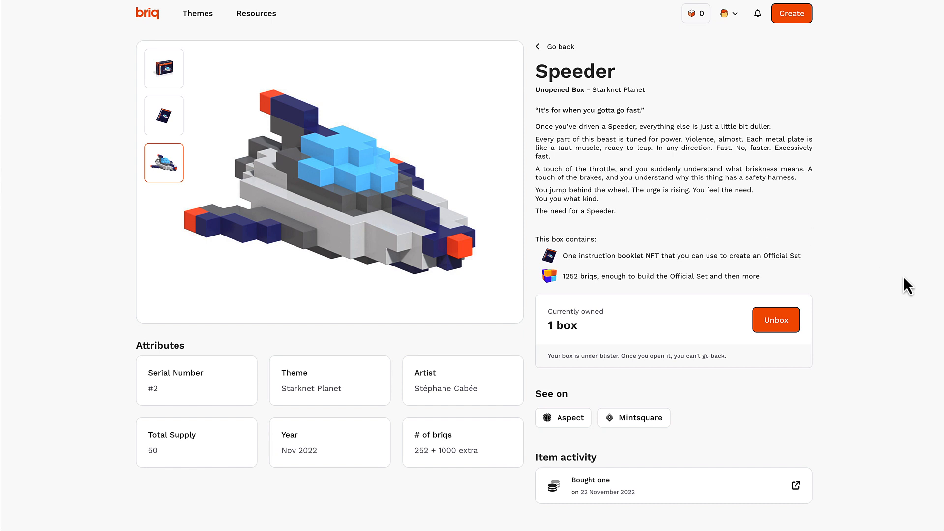
mouse_move(747, 233)
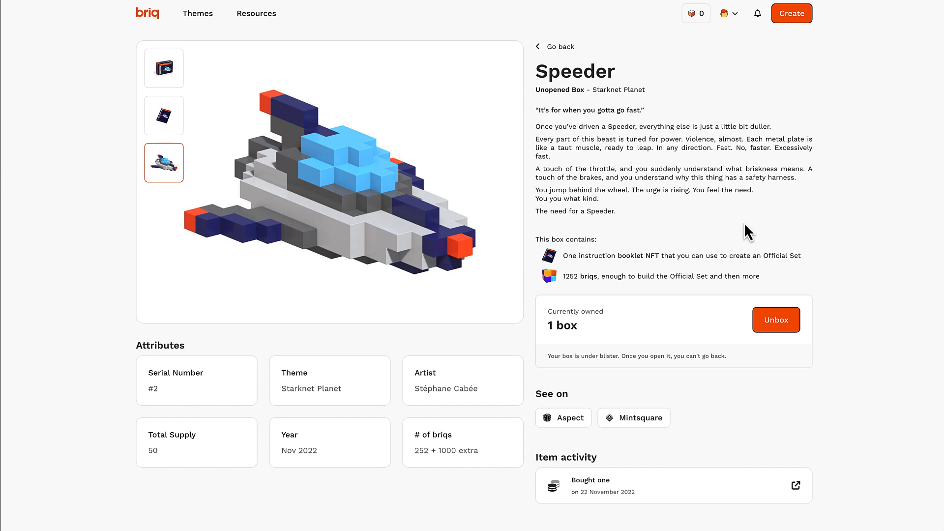
mouse_move(832, 340)
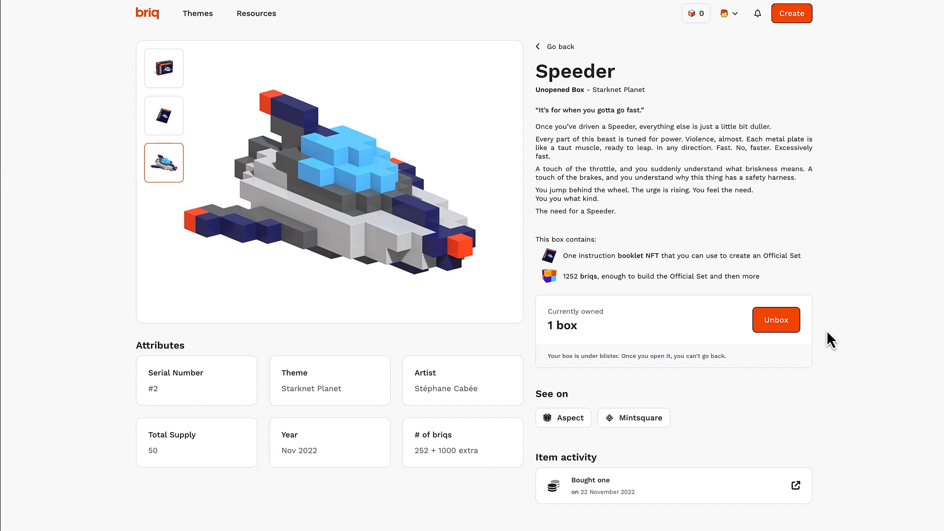
mouse_move(799, 381)
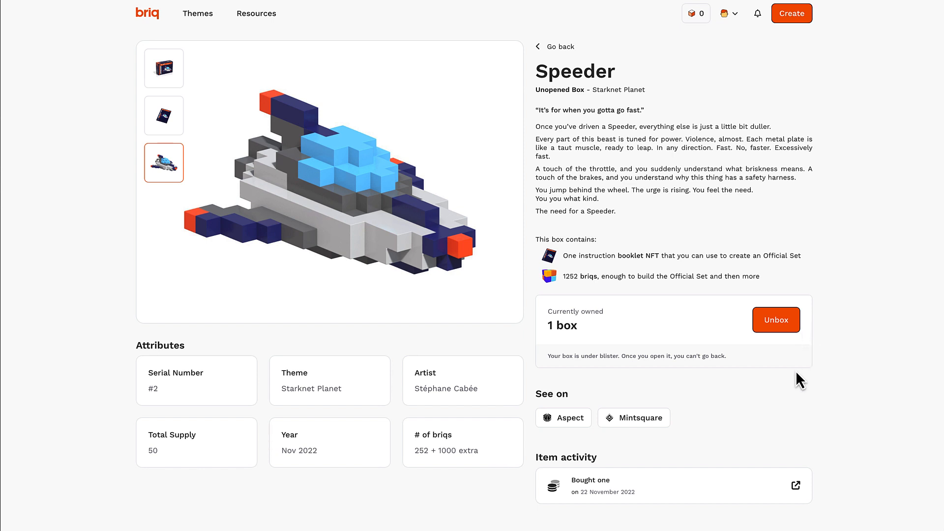
mouse_move(772, 366)
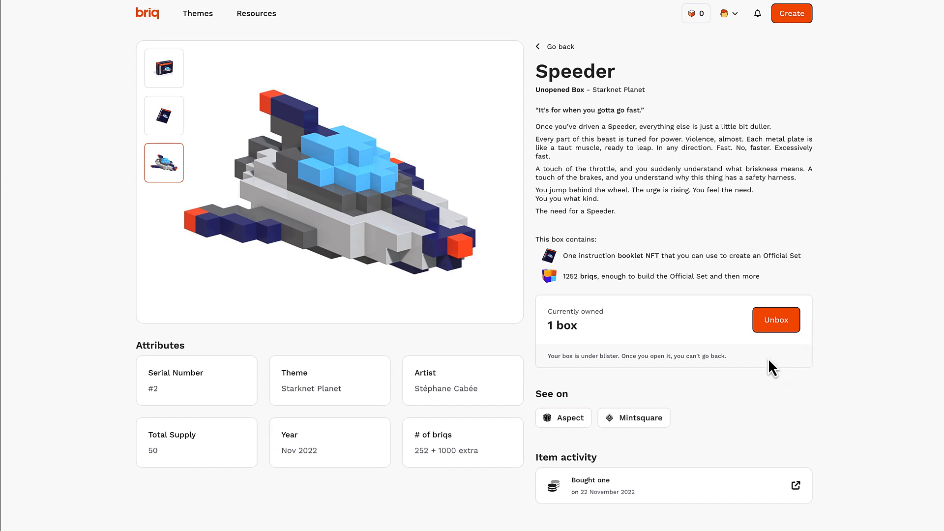
mouse_move(460, 499)
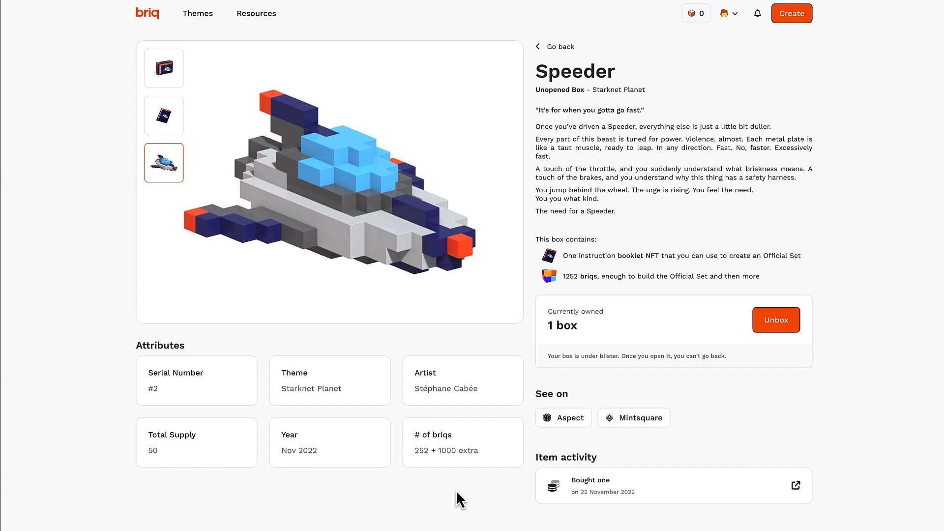
mouse_move(199, 492)
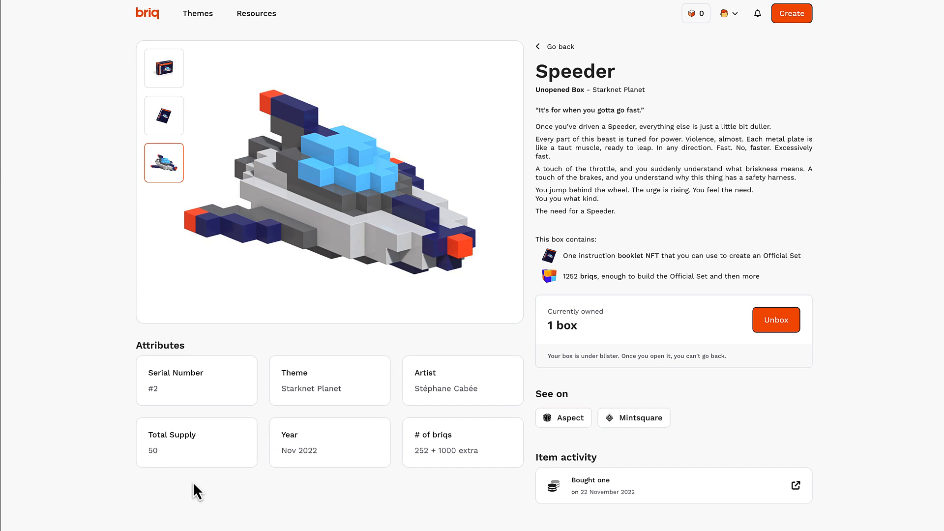
mouse_move(198, 465)
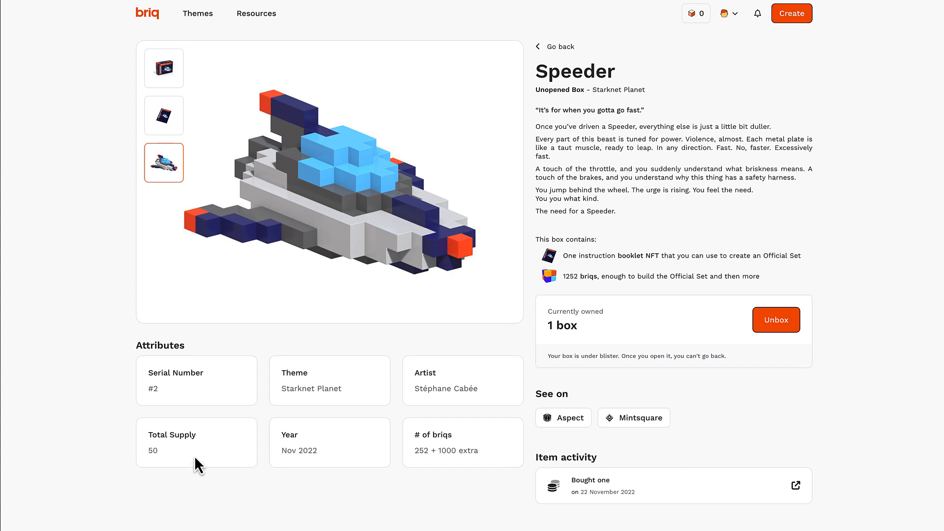
mouse_move(632, 519)
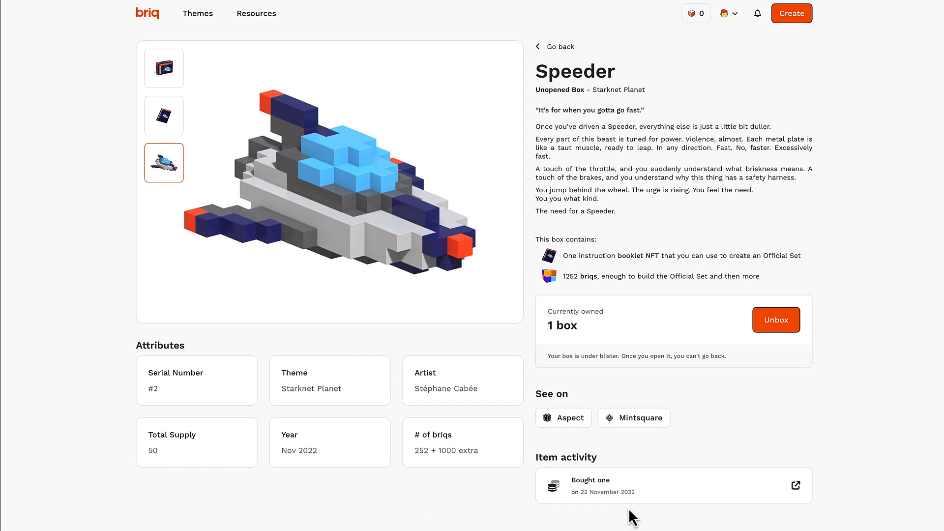
mouse_move(813, 364)
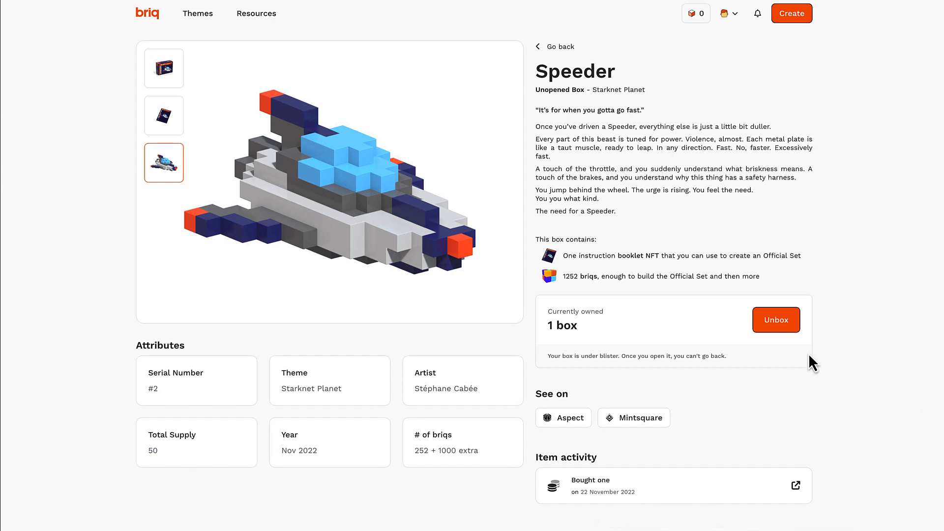
mouse_move(775, 334)
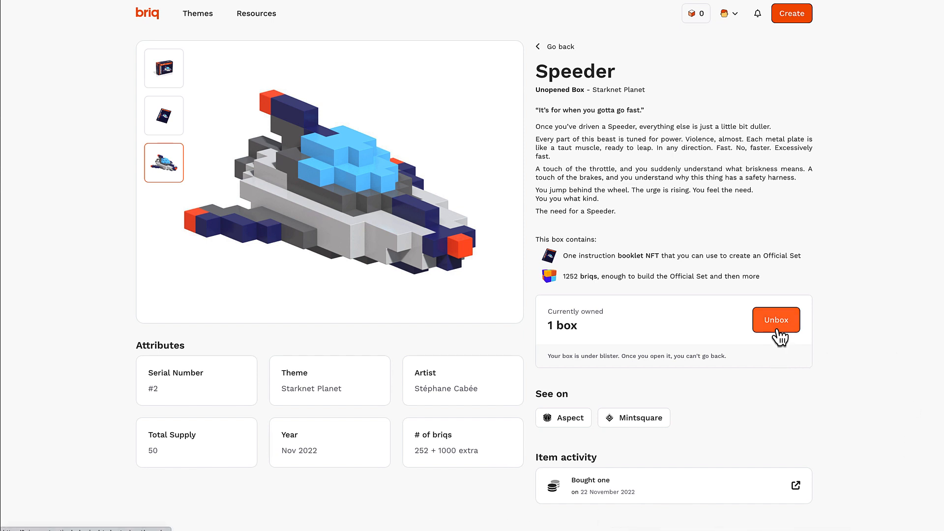
Unbox the Speeder box, accepting both terms and confirming to request wallet signing
left_click(776, 320)
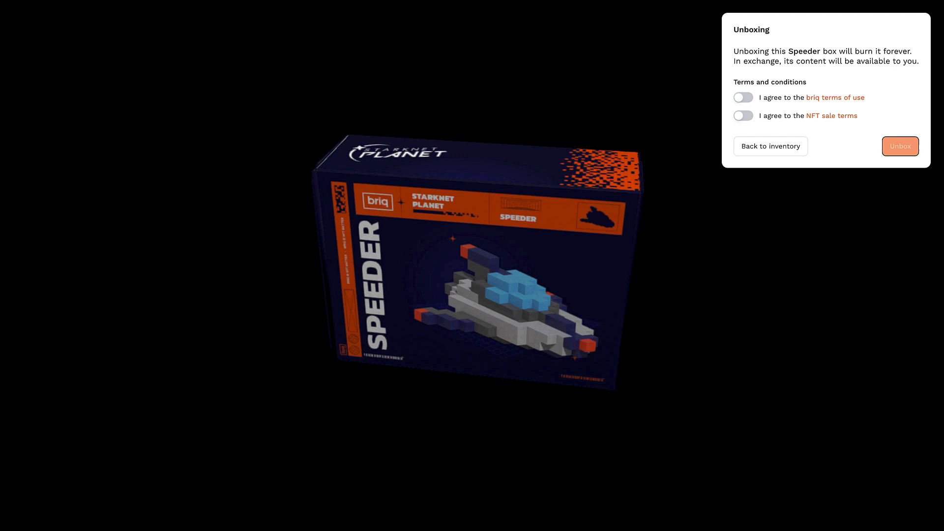
left_click(742, 116)
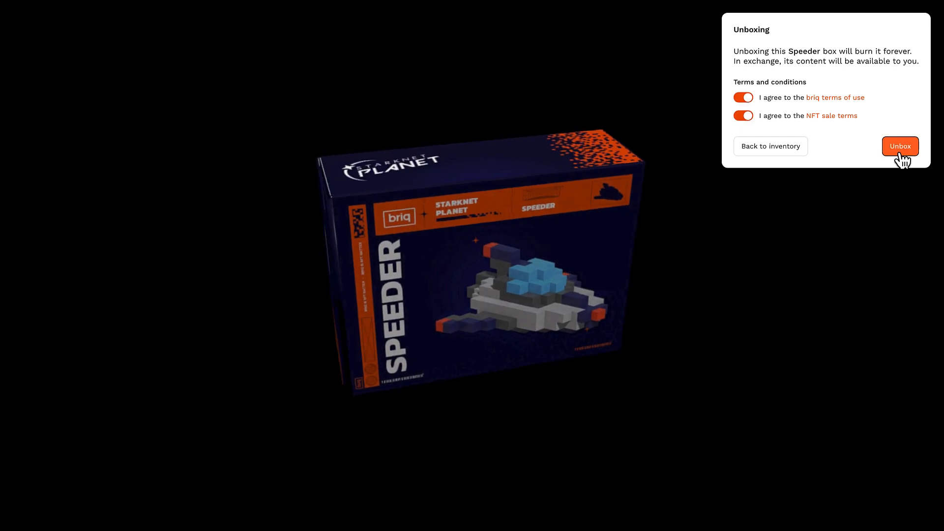
left_click(899, 145)
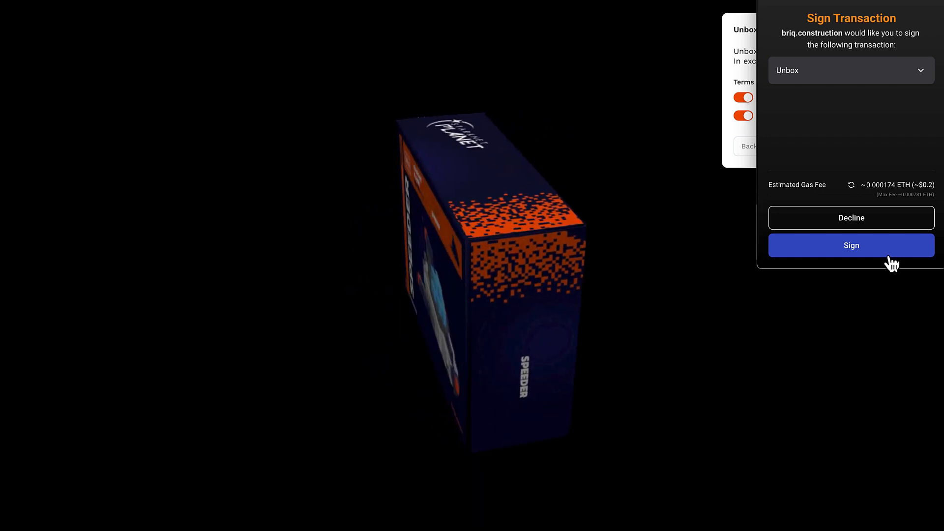
Sign the Unbox transaction in Braavos, revealing one booklet and 1252 briqs
left_click(850, 245)
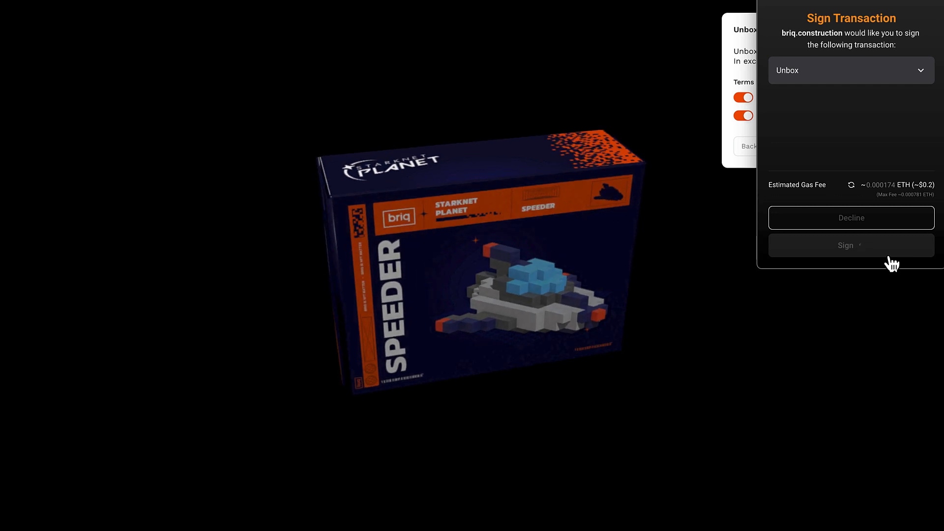
left_click(850, 245)
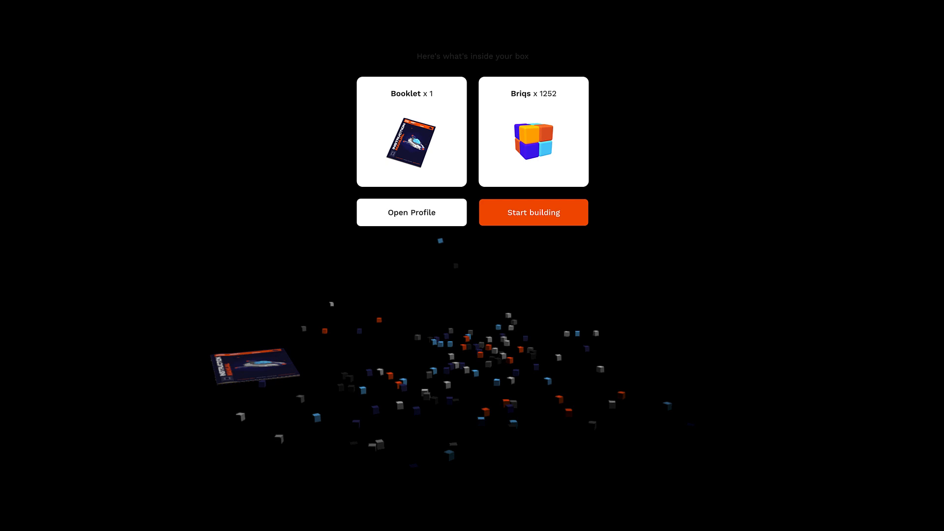
mouse_move(828, 232)
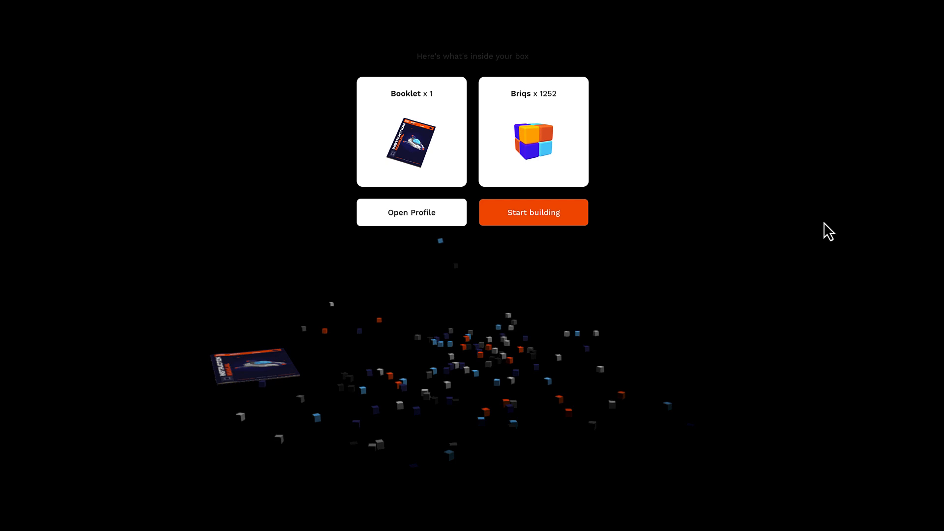
mouse_move(781, 158)
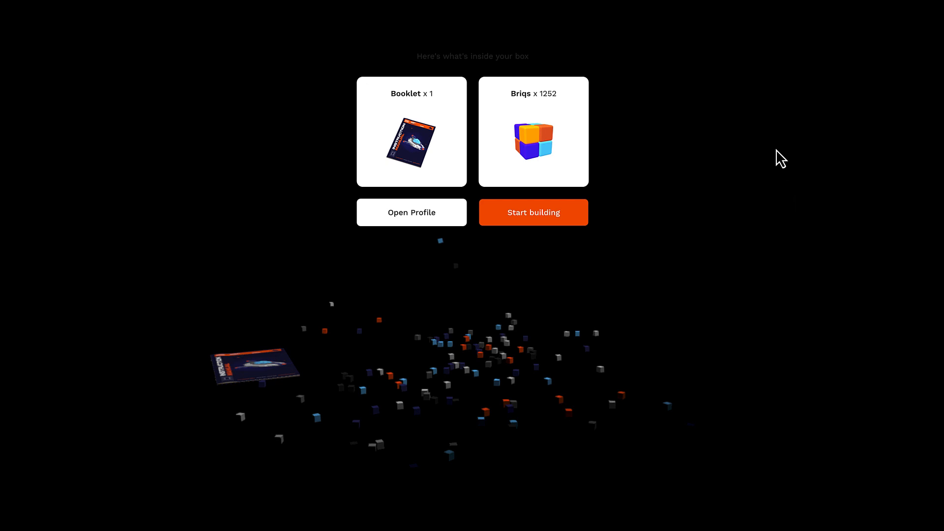
mouse_move(296, 28)
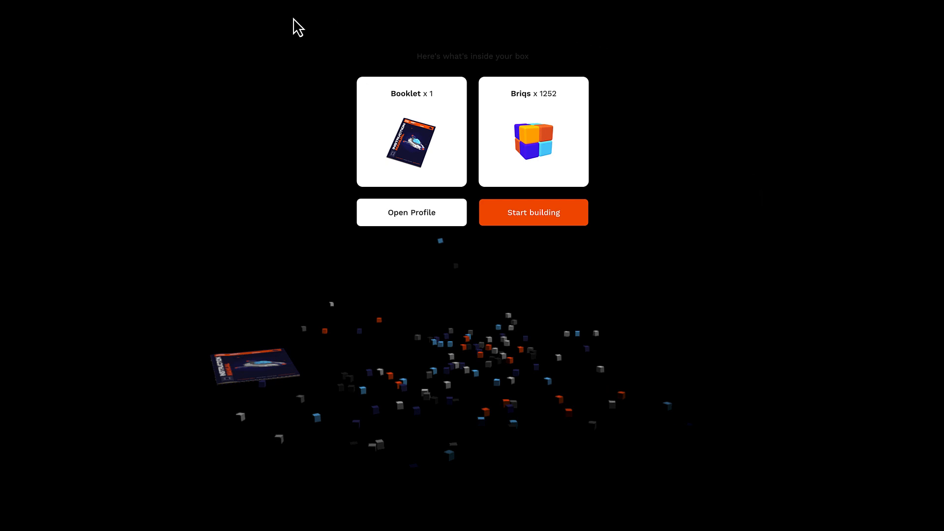
mouse_move(198, 142)
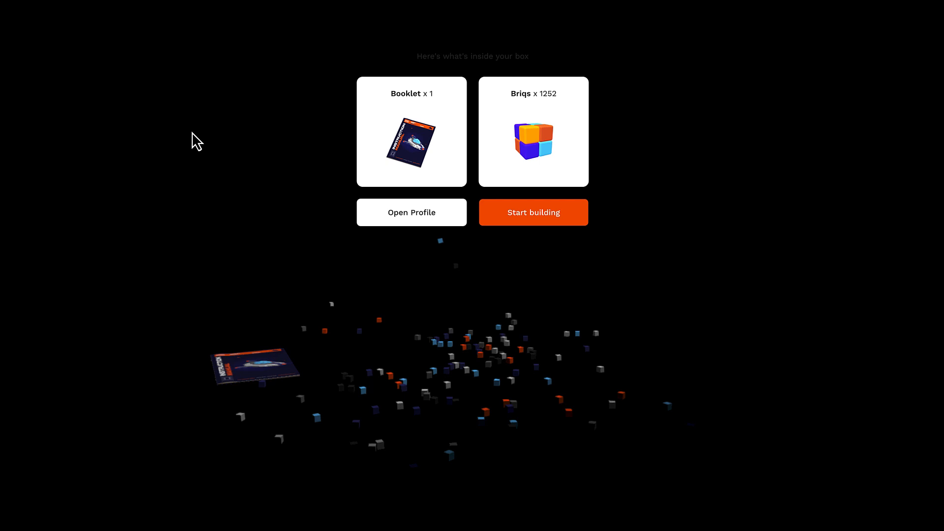
mouse_move(190, 149)
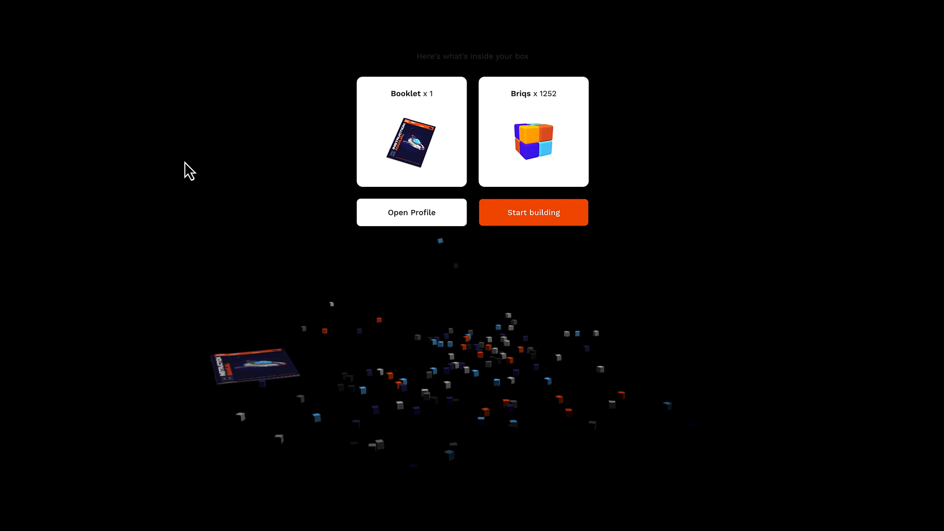
mouse_move(277, 226)
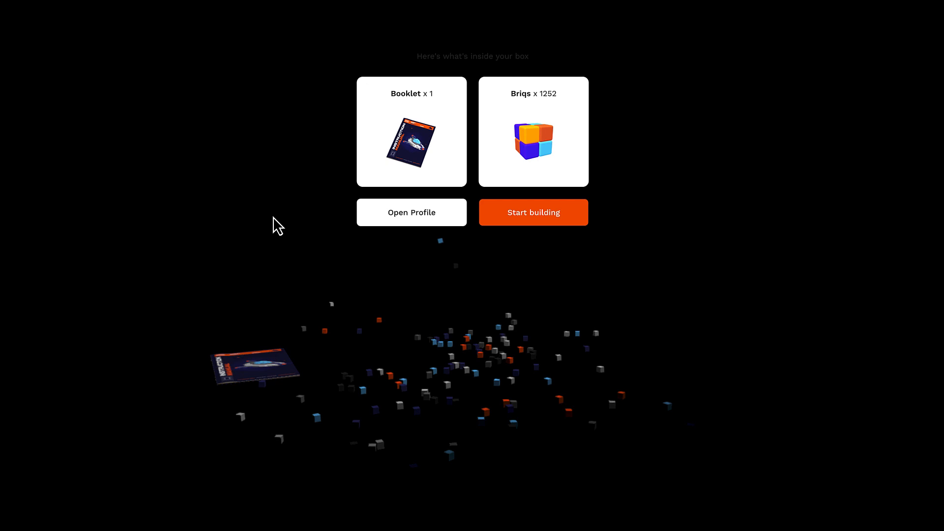
mouse_move(292, 229)
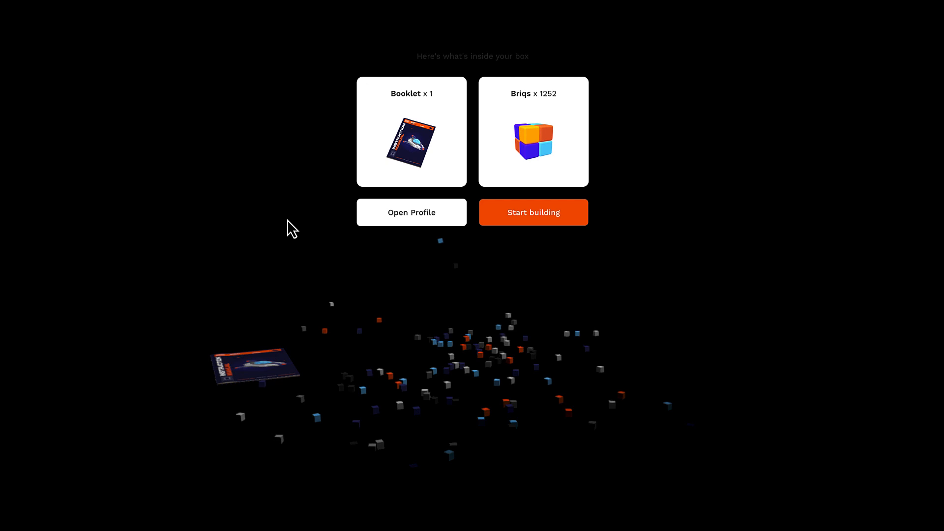
From the profile's Booklets section, start building the Speeder set in the builder
left_click(411, 212)
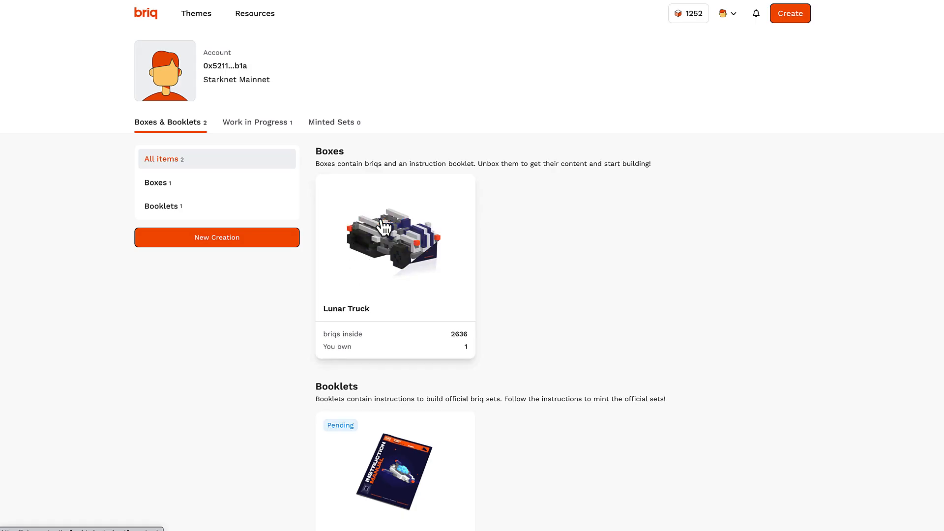
mouse_move(837, 288)
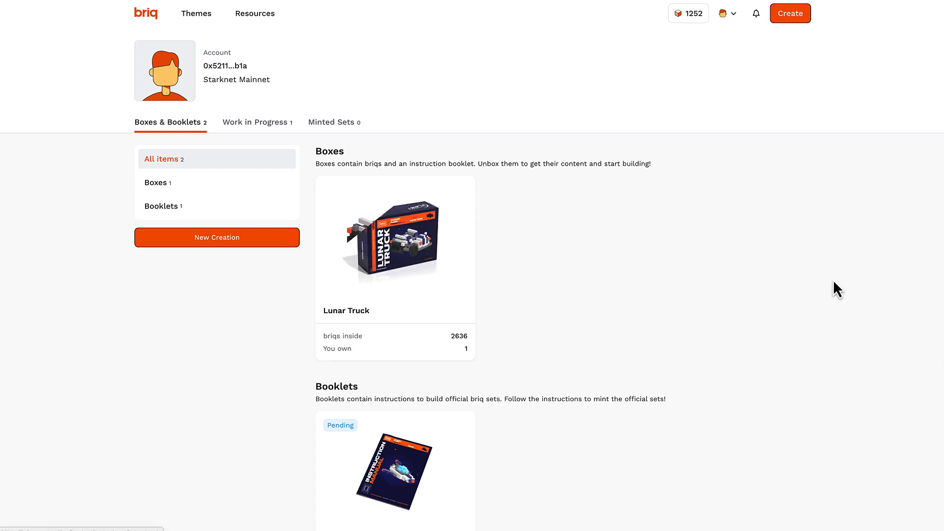
scroll("down", 3)
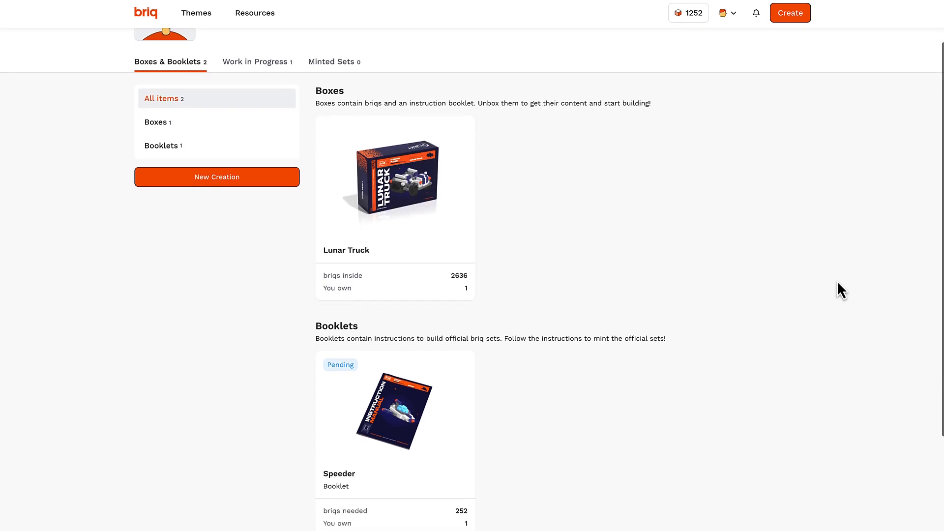
scroll("down", 3)
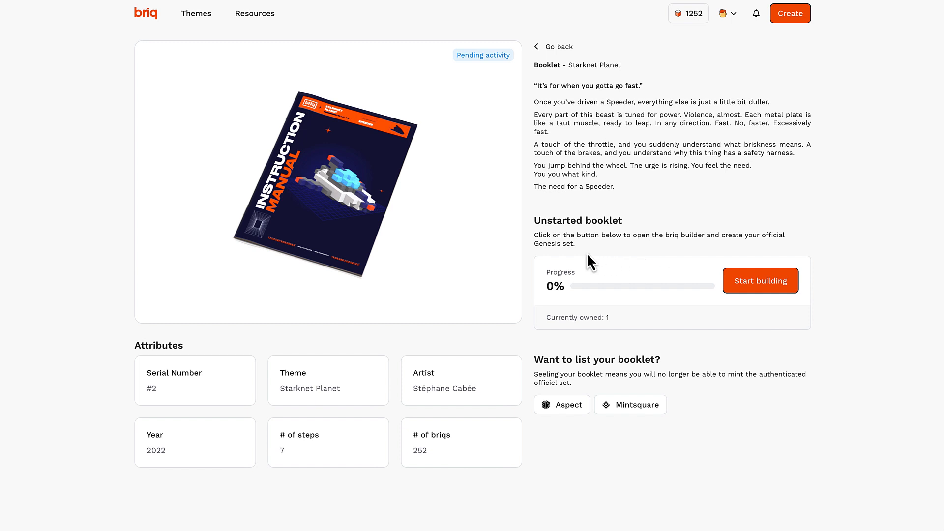
mouse_move(559, 150)
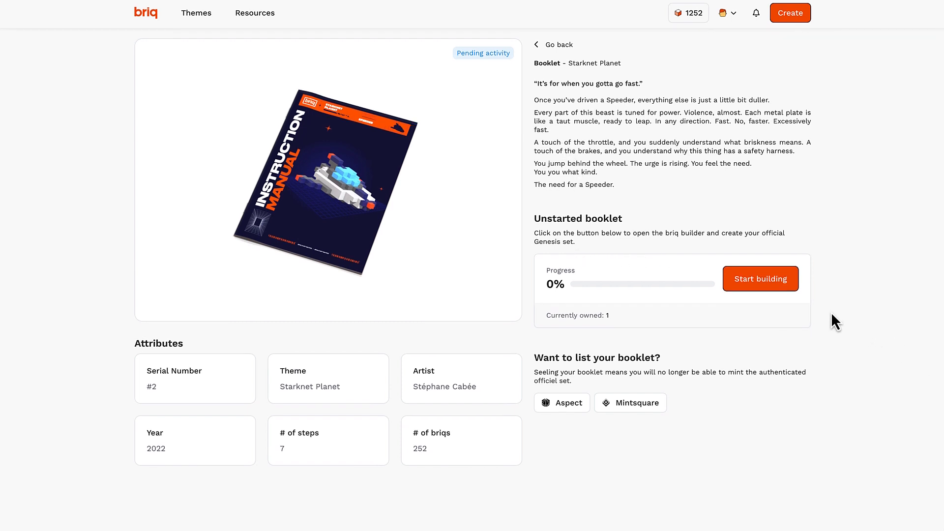
left_click(760, 279)
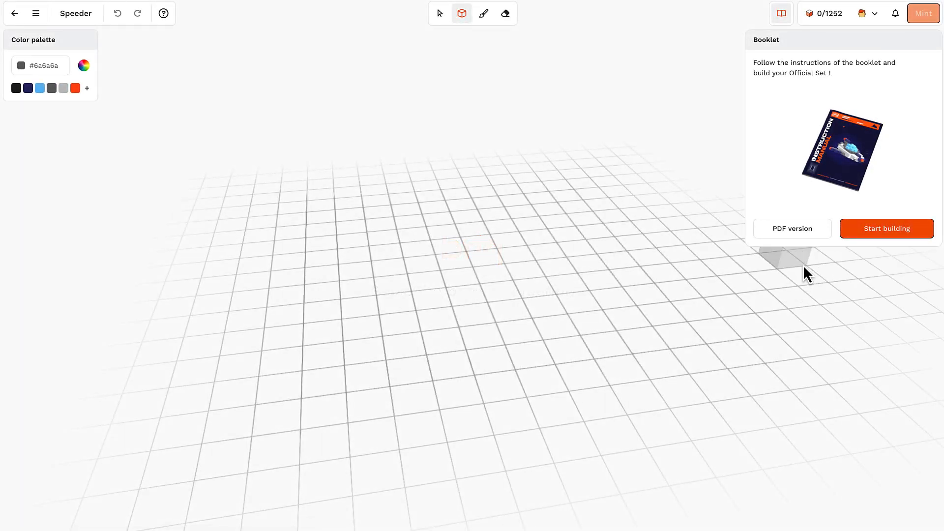
Follow booklet pages 1–8, placing light blue and orange briqs until 252 briqs reach 100%
left_click(886, 228)
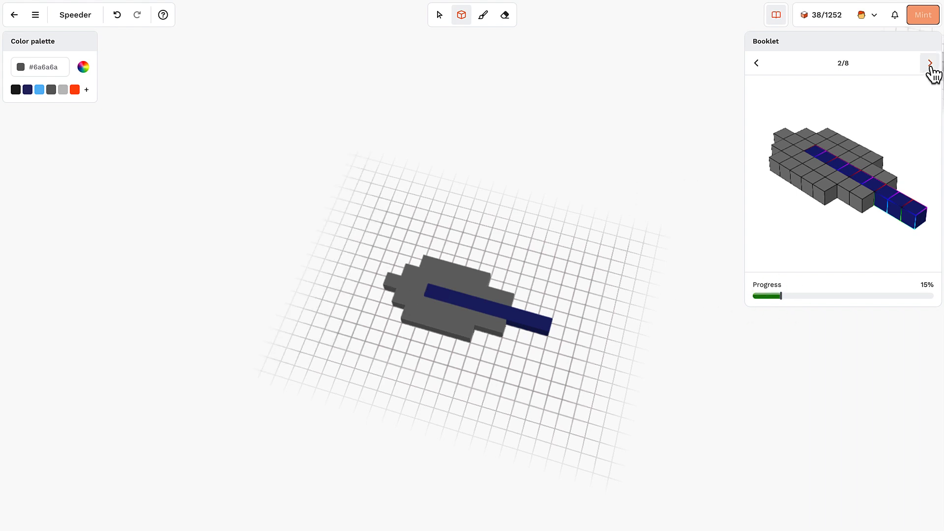
left_click(929, 63)
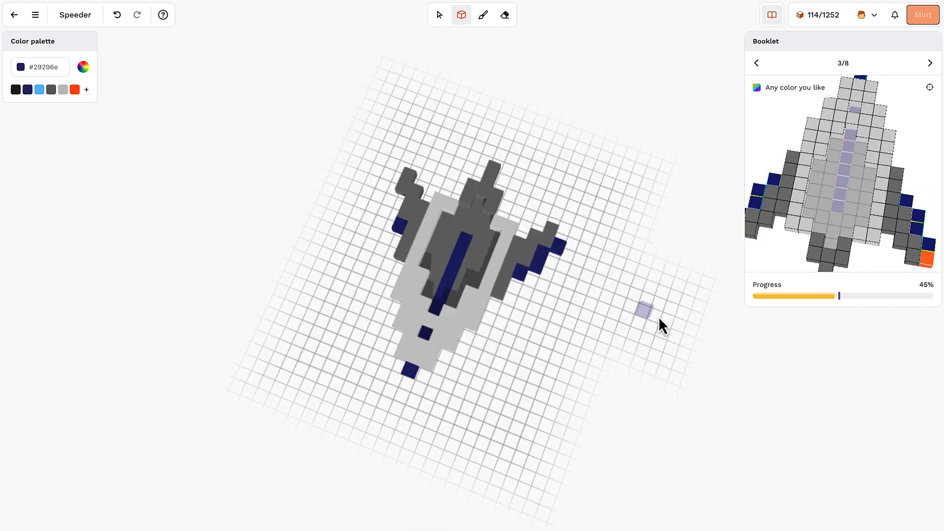
left_click(930, 63)
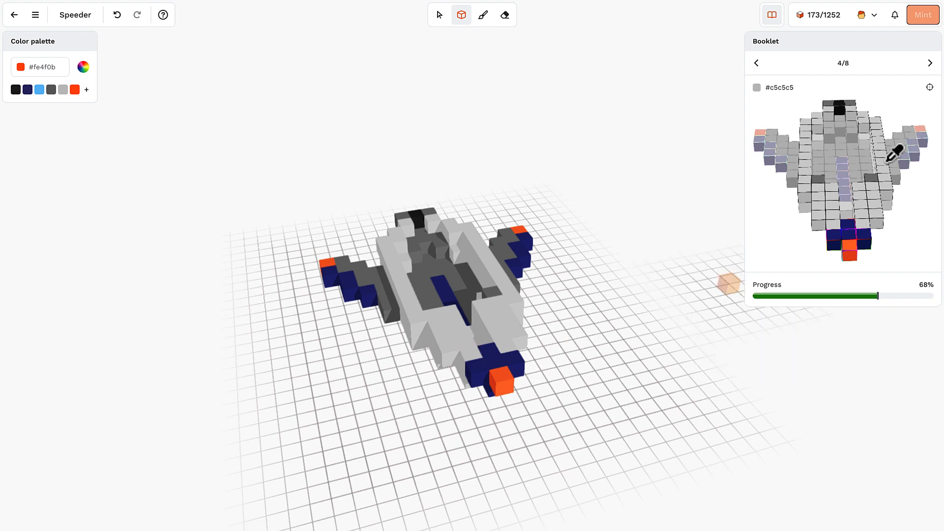
left_click(929, 63)
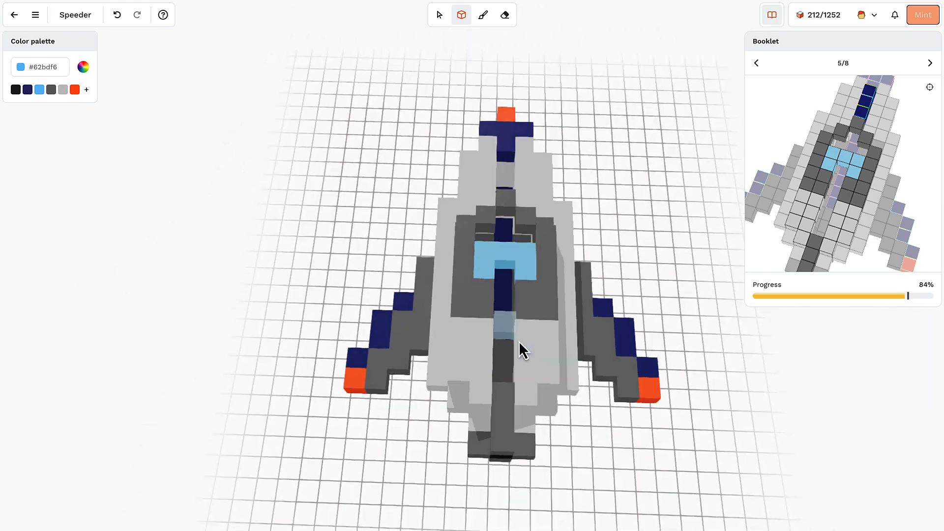
left_click(929, 63)
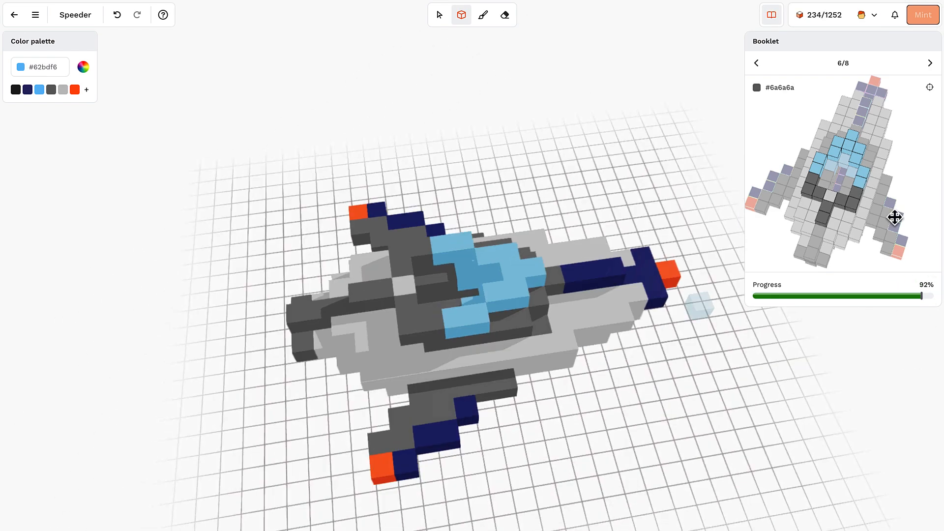
left_click(928, 63)
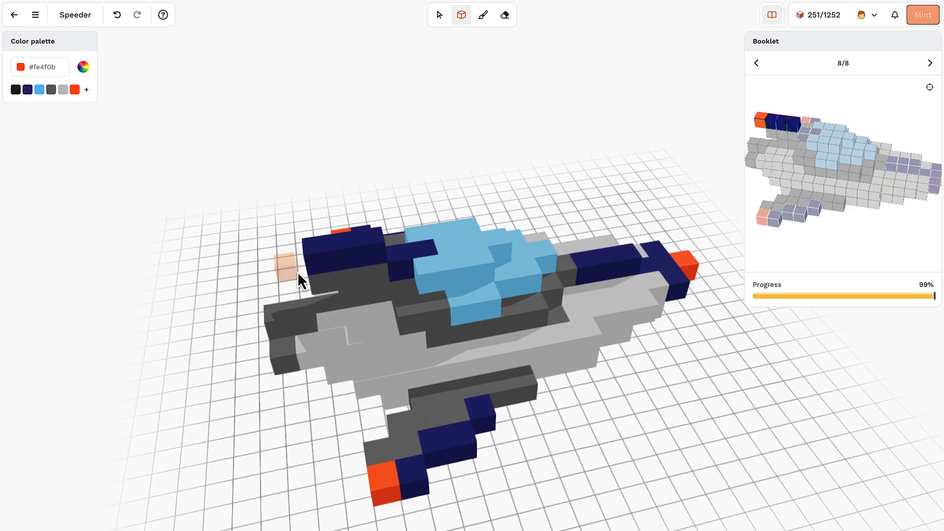
left_click(300, 281)
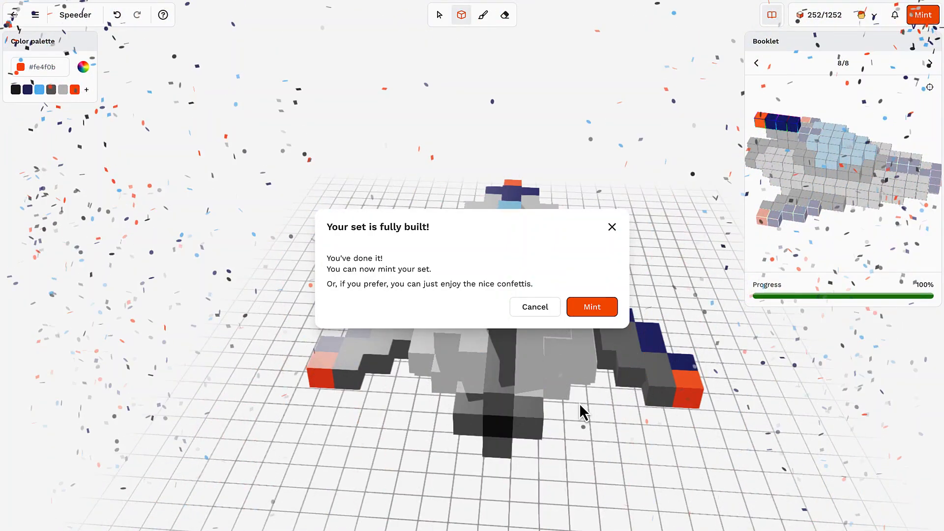
Proceed to minting the fully built Speeder set
left_click(591, 307)
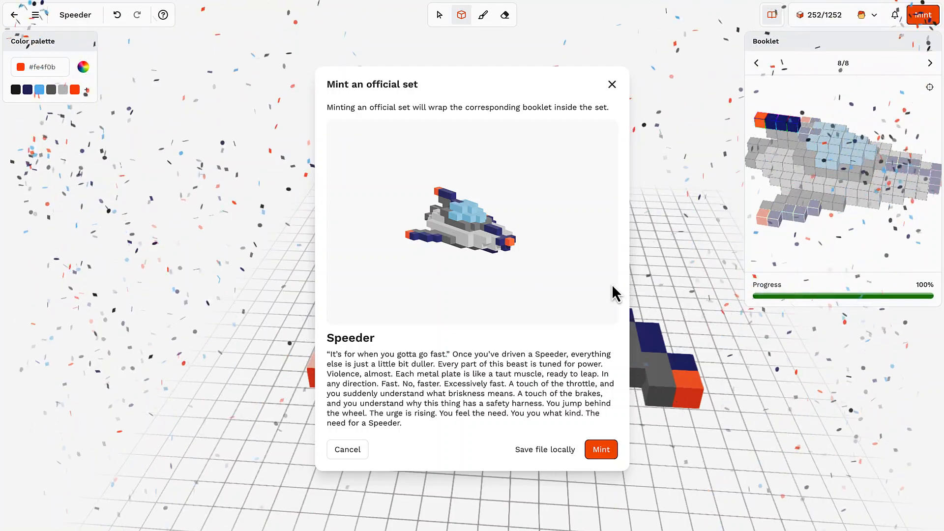
mouse_move(700, 301)
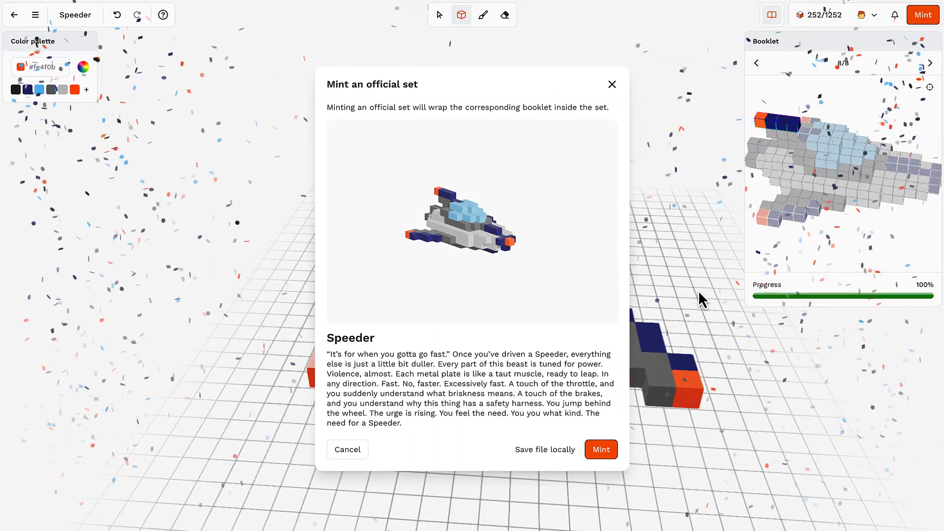
mouse_move(749, 521)
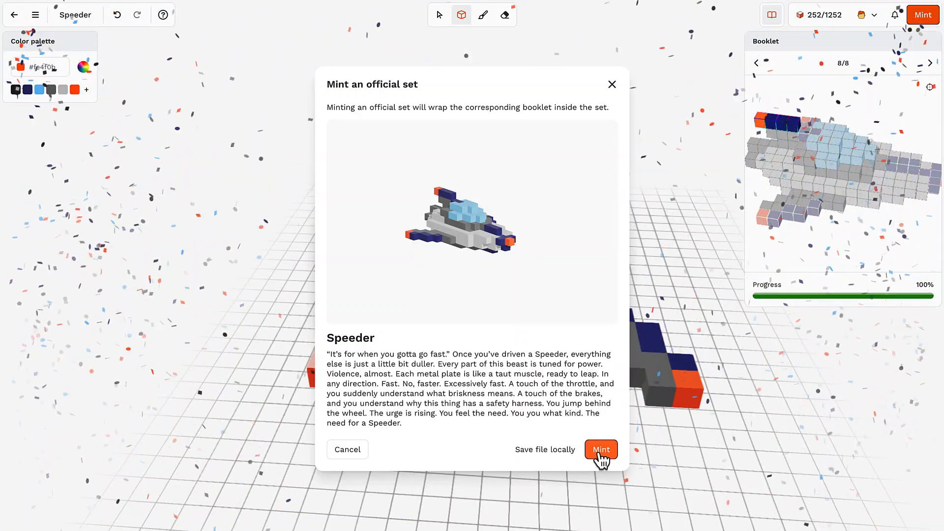
Mint the Speeder as an official set and sign the Assemble transaction in Braavos
left_click(600, 449)
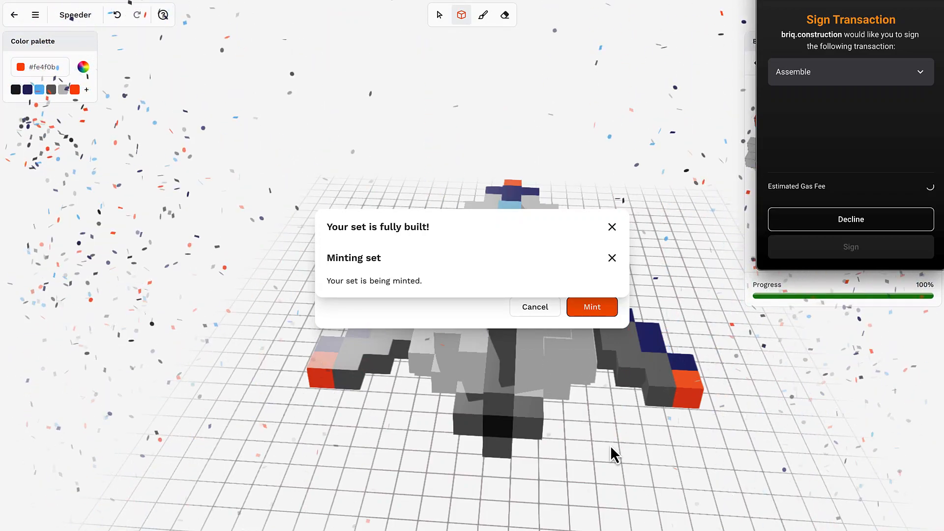
left_click(591, 307)
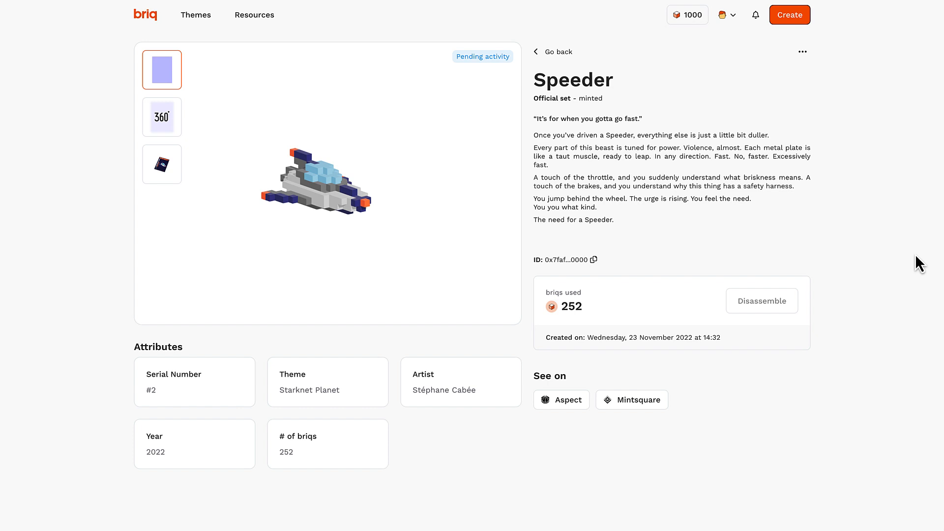
View the minted Speeder in 360, then return to My Profile via the avatar menu
left_click(161, 117)
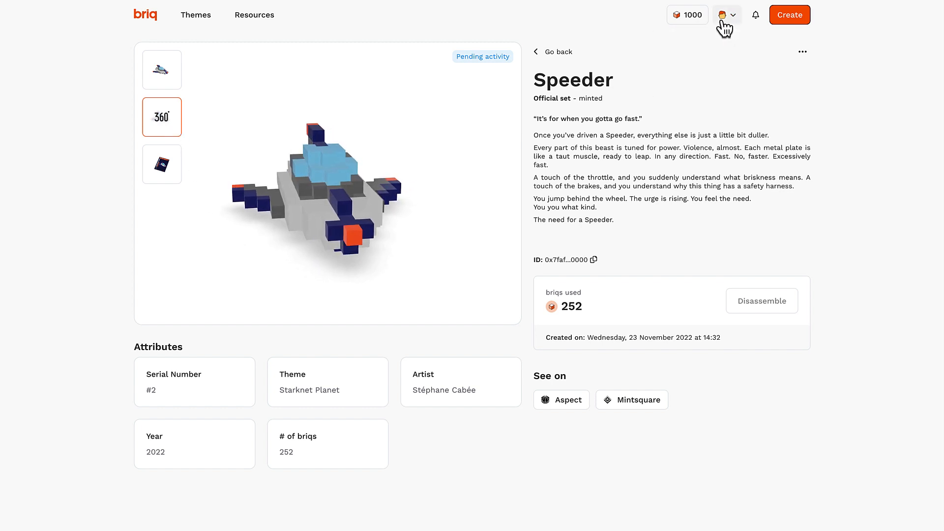
left_click(726, 15)
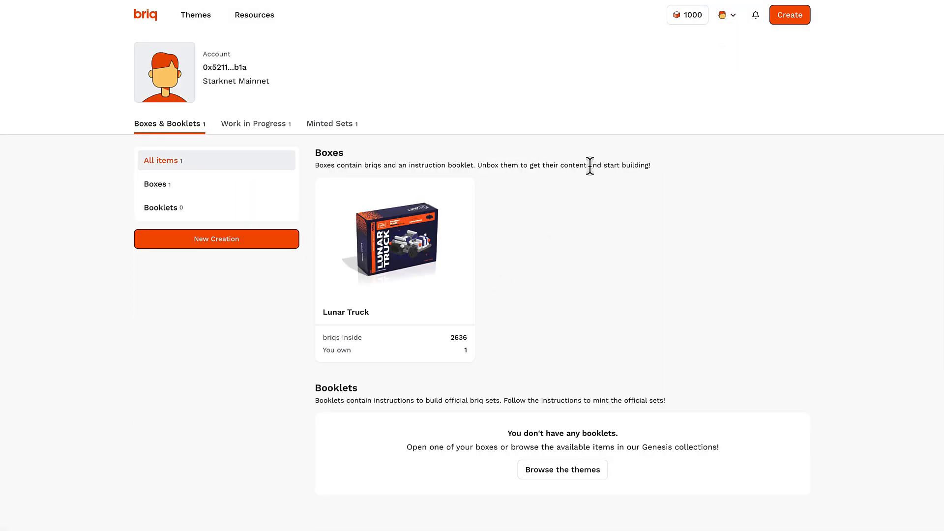
left_click(727, 15)
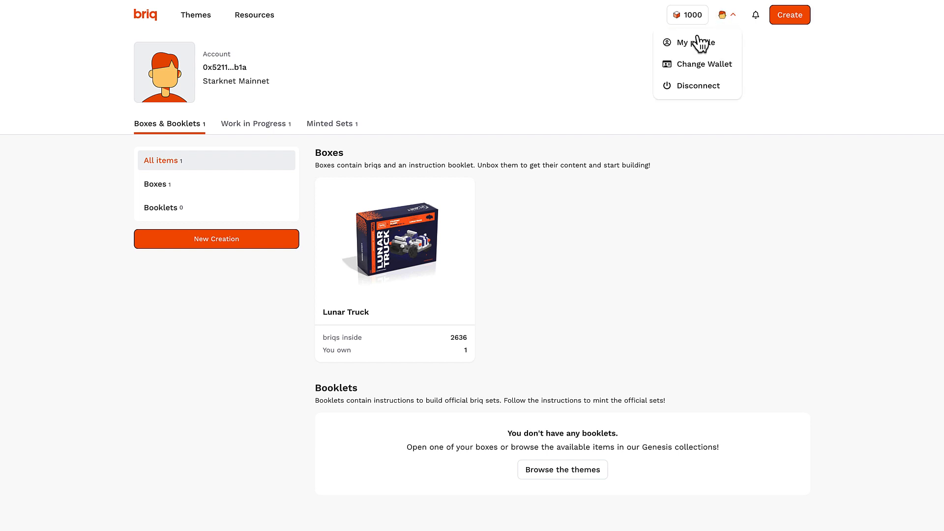
left_click(245, 39)
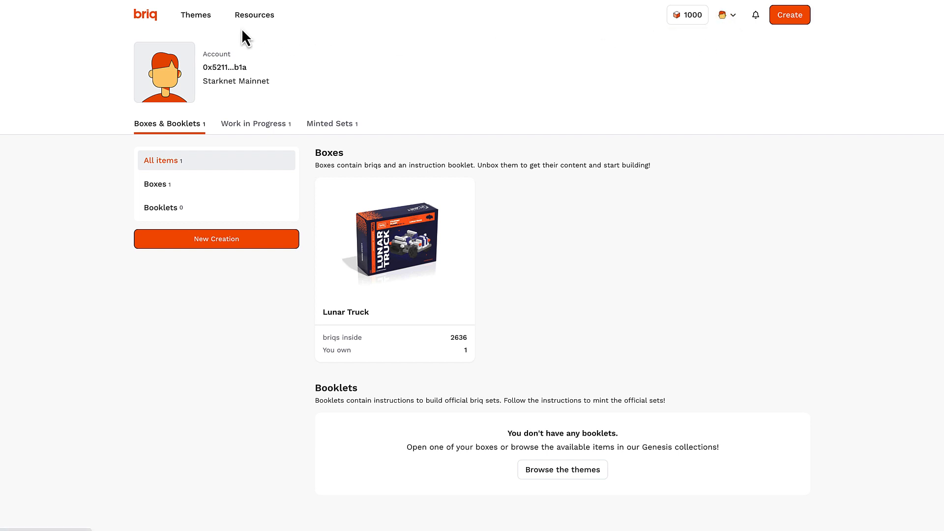
mouse_move(822, 5)
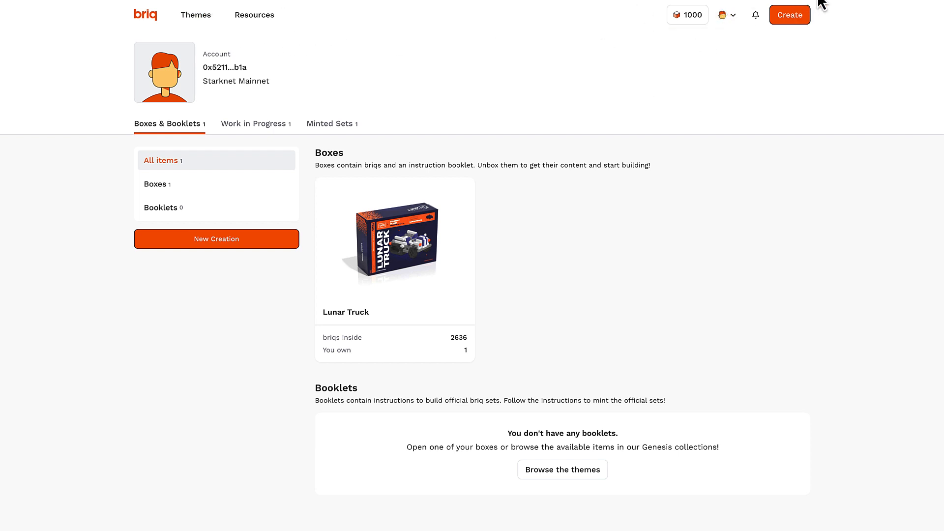
View the NFTs collectibles list in the Braavos wallet
left_click(725, 14)
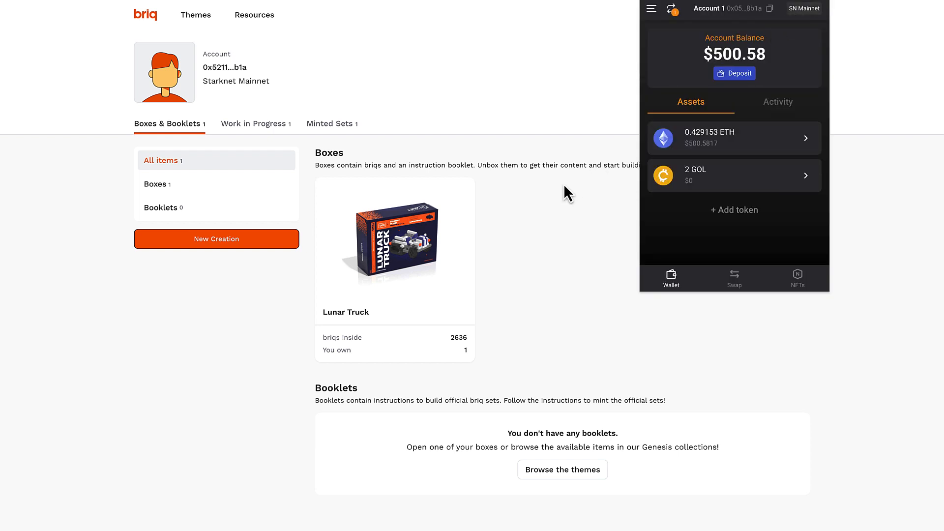
mouse_move(797, 278)
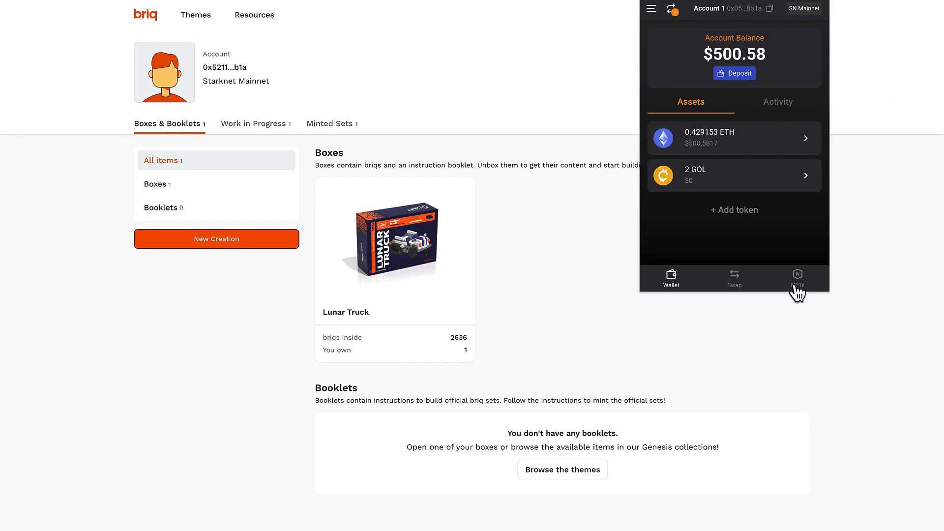
left_click(798, 277)
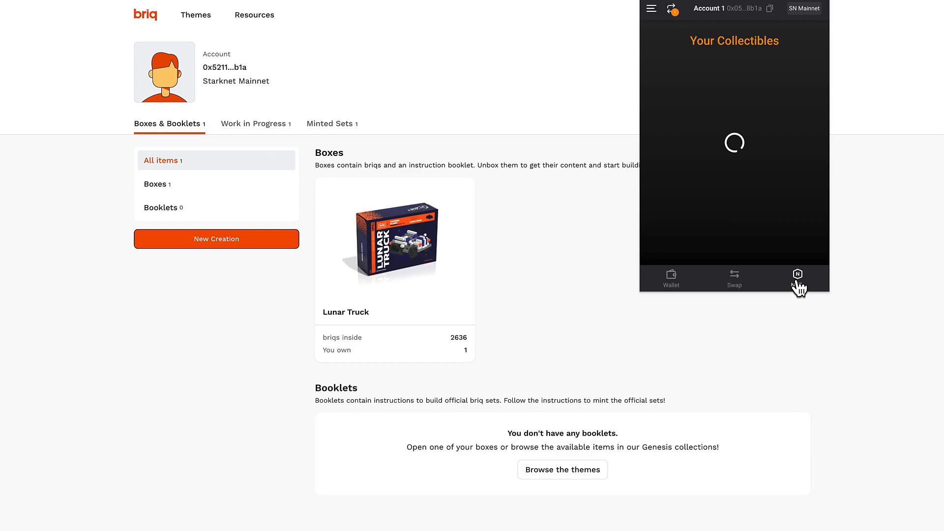